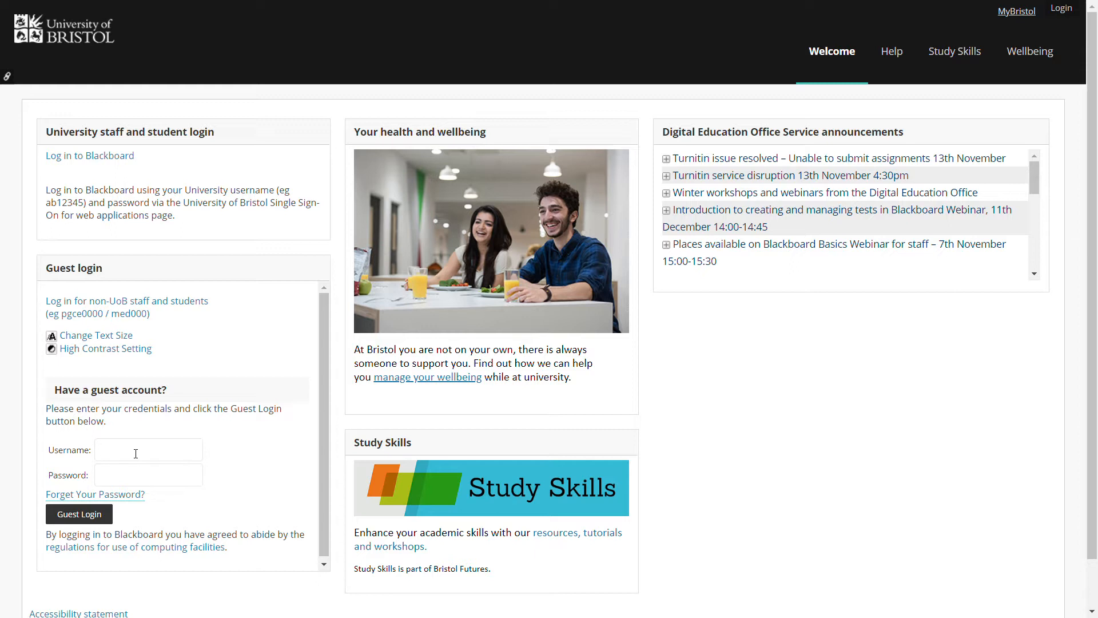
- Enter guest username 'CDT_test4' with its password and submit the Guest Login
click(148, 448)
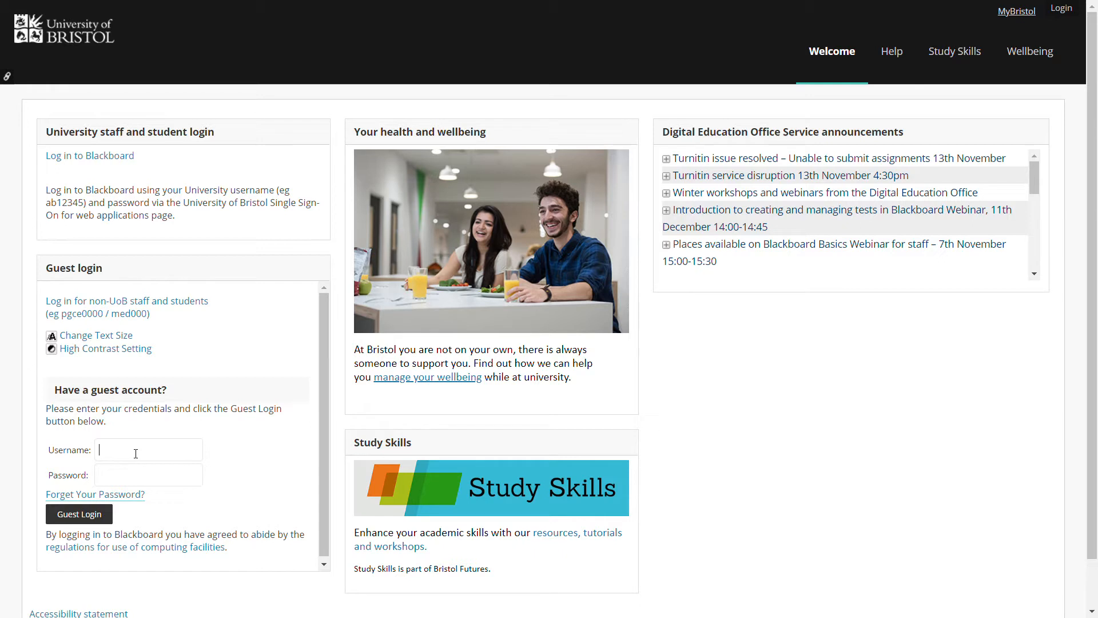
text(CDT_test4)
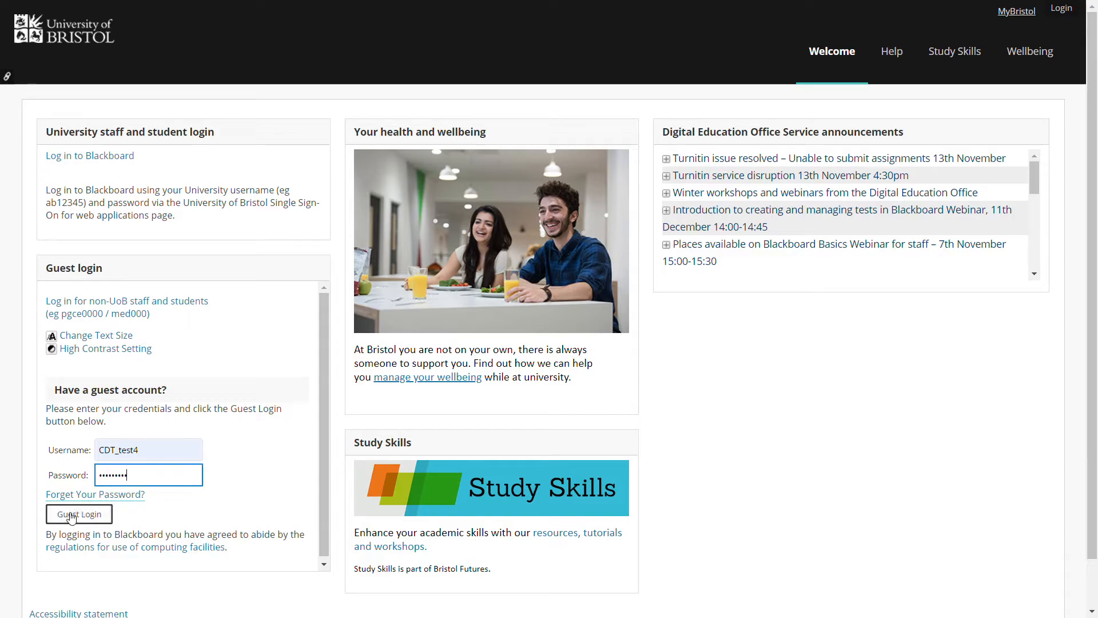
click(79, 514)
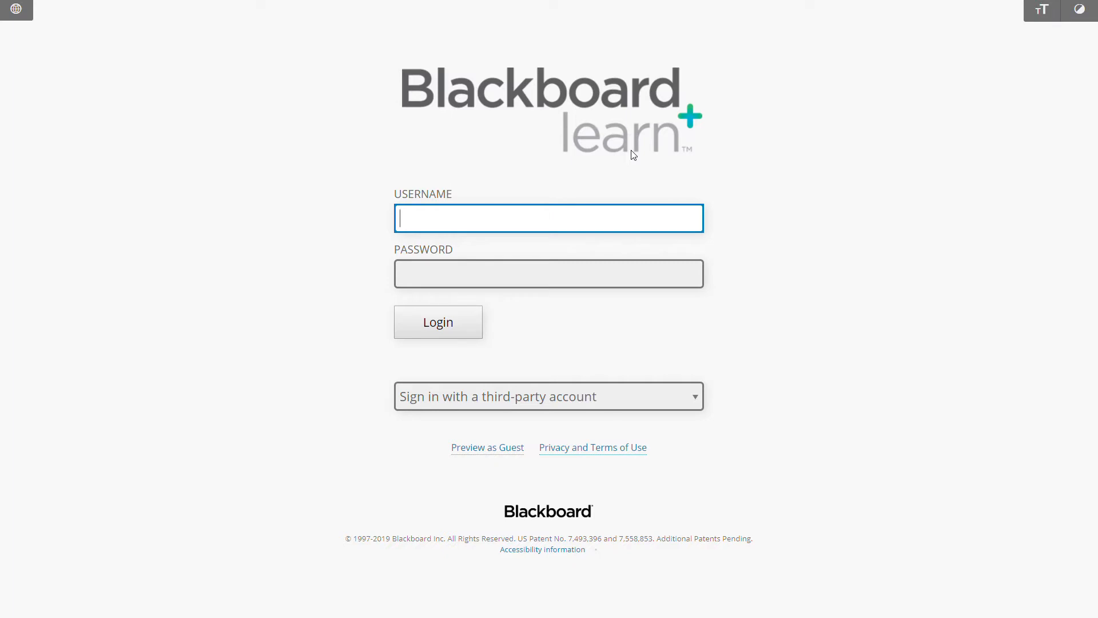
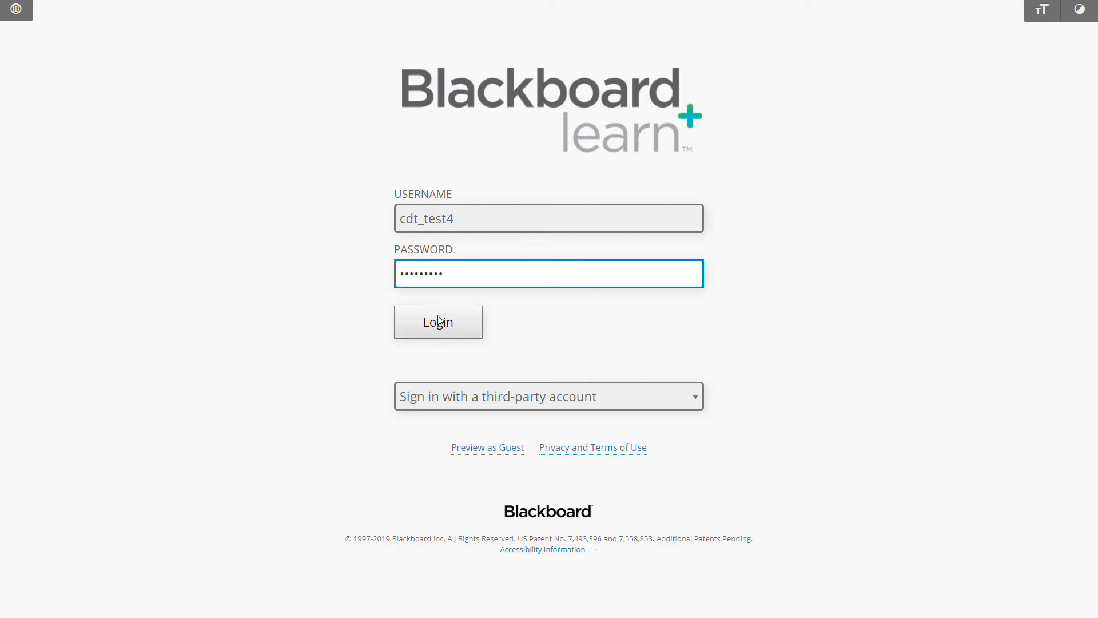
- Sign in to Blackboard Learn as 'cdt', landing on the guest home page
click(437, 321)
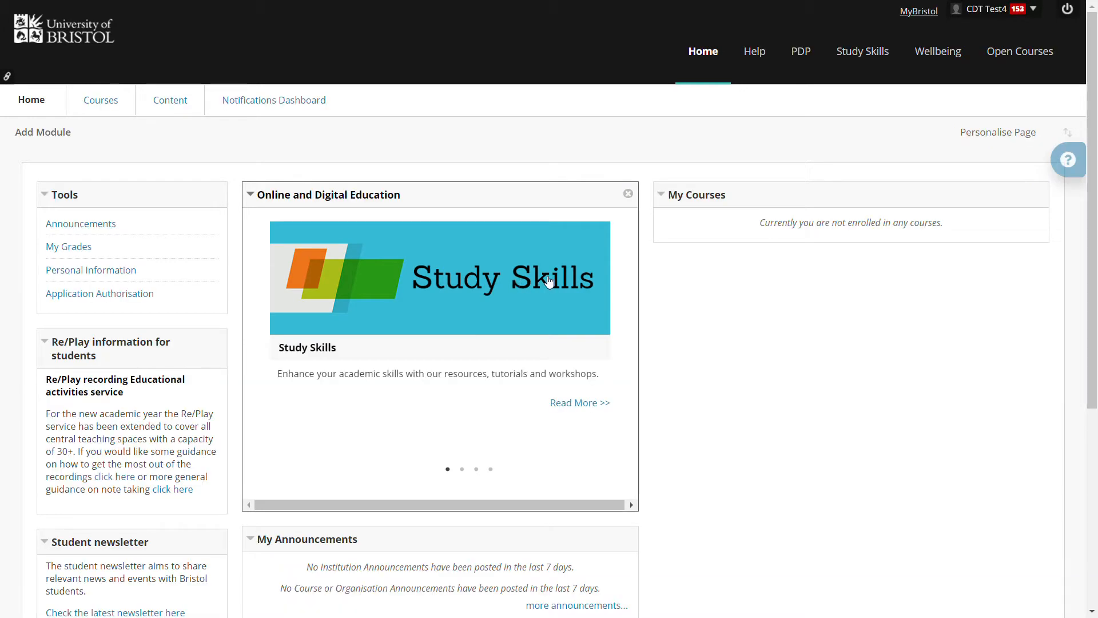
- Open the Aerosol Science CDT organisation from My Organisations to see its announcements
scroll(down, 3)
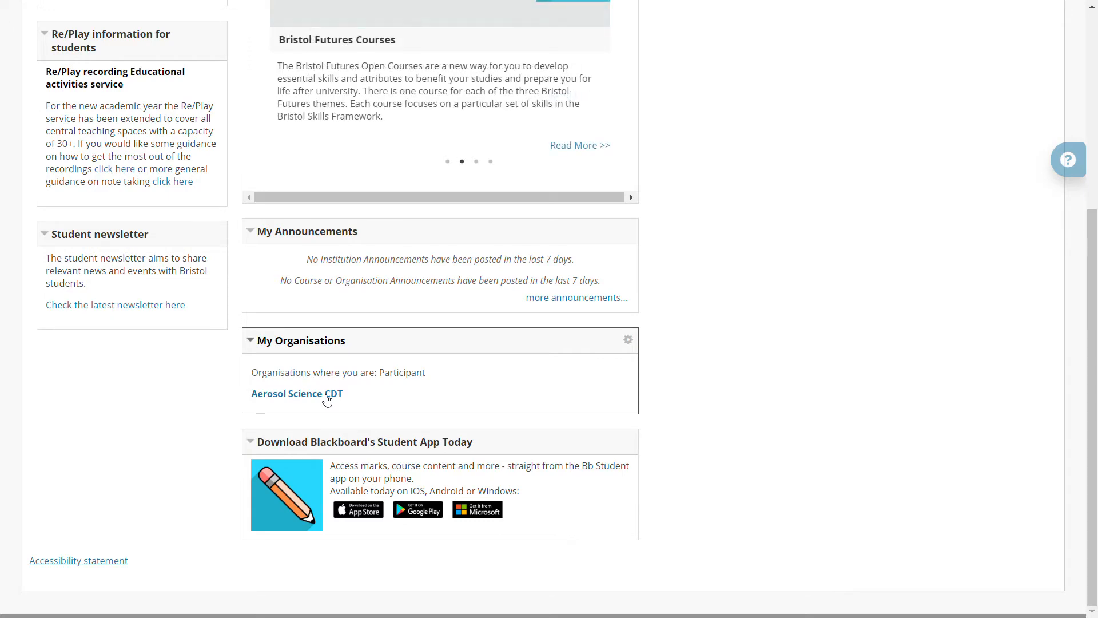
click(296, 392)
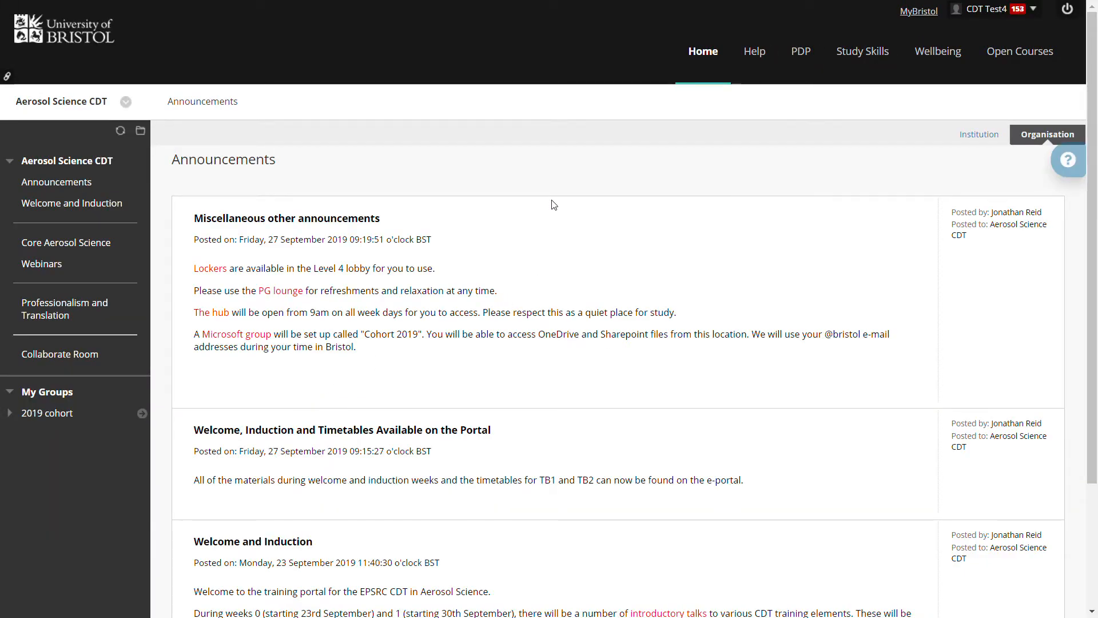
mouse_move(477, 213)
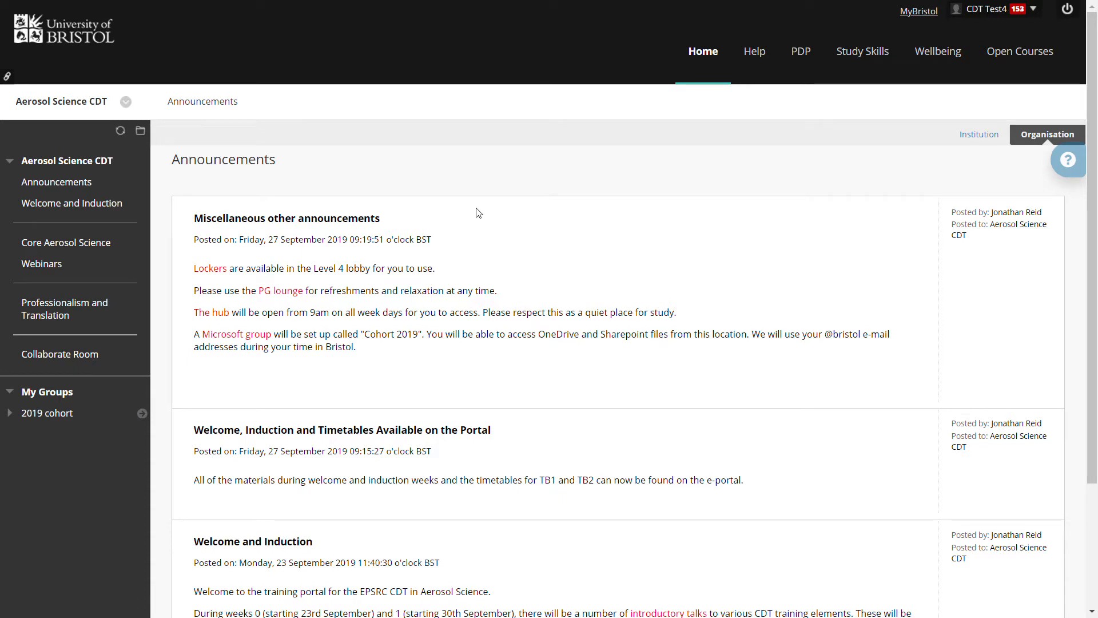
mouse_move(486, 383)
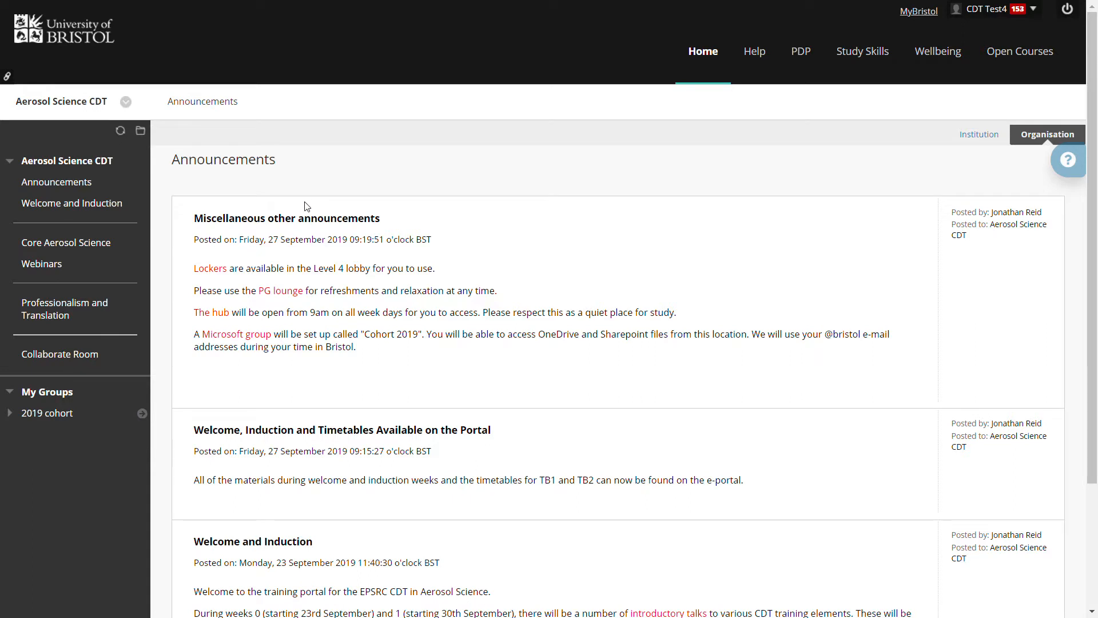
scroll(down, 3)
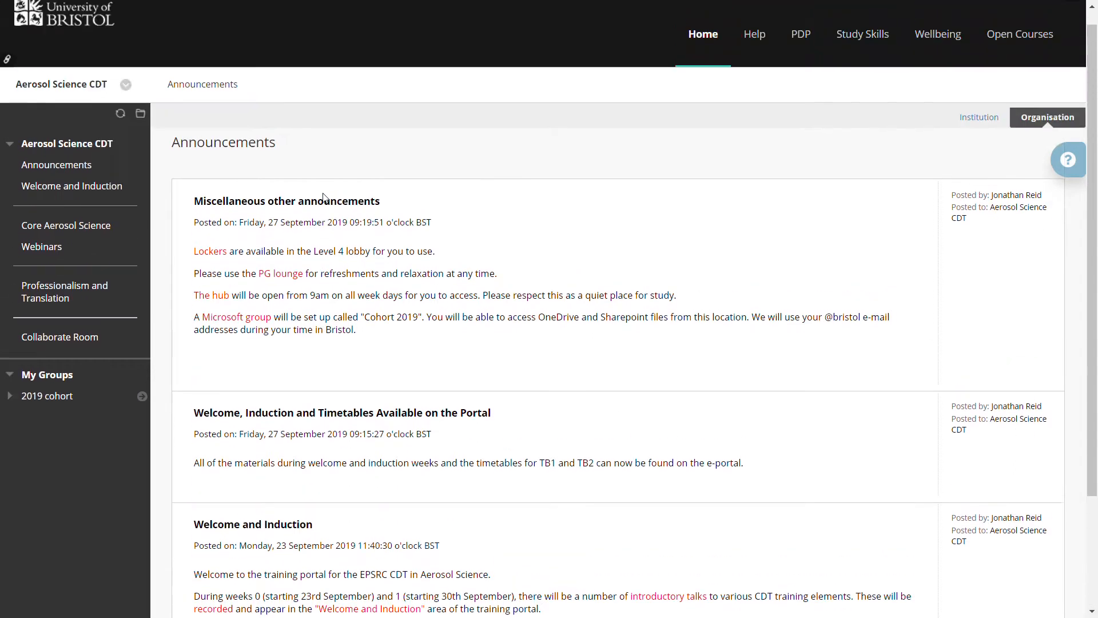
mouse_move(59, 344)
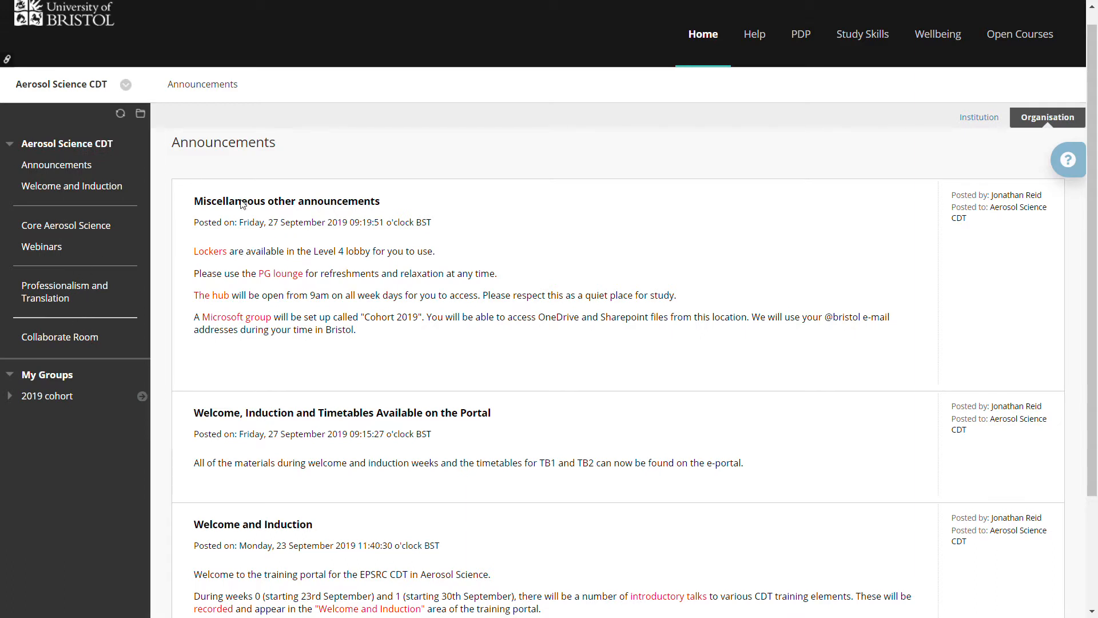
mouse_move(365, 236)
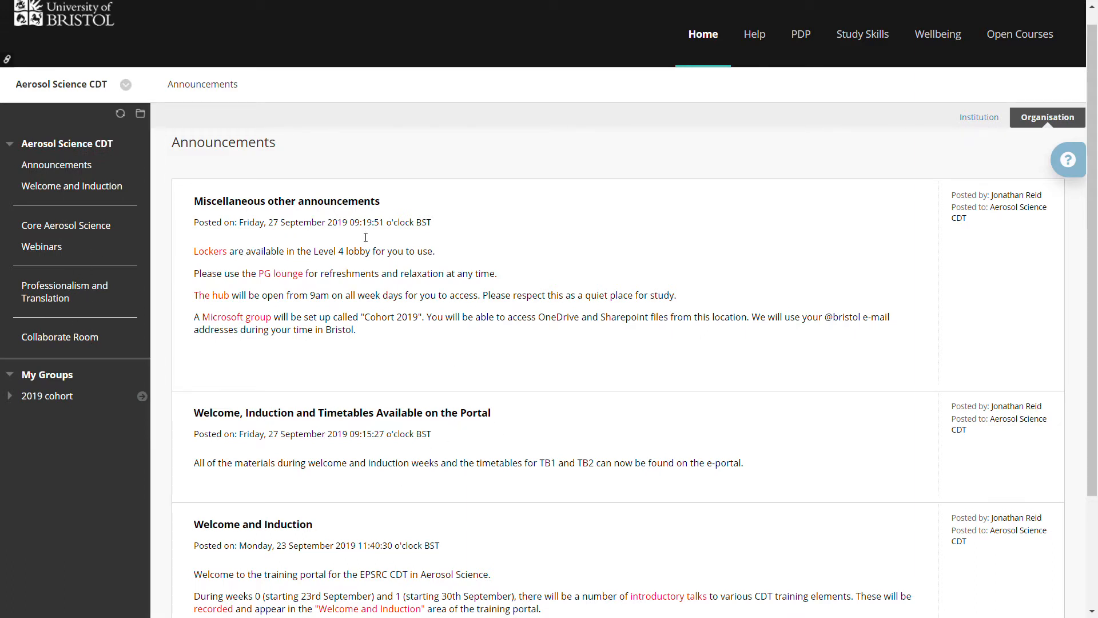
mouse_move(392, 287)
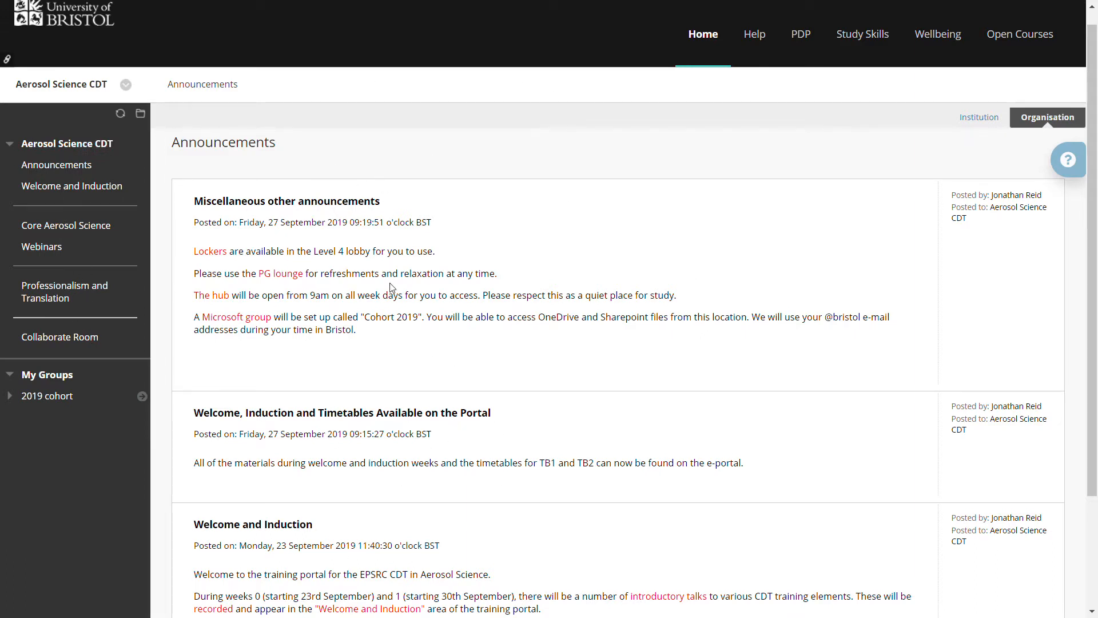
mouse_move(55, 327)
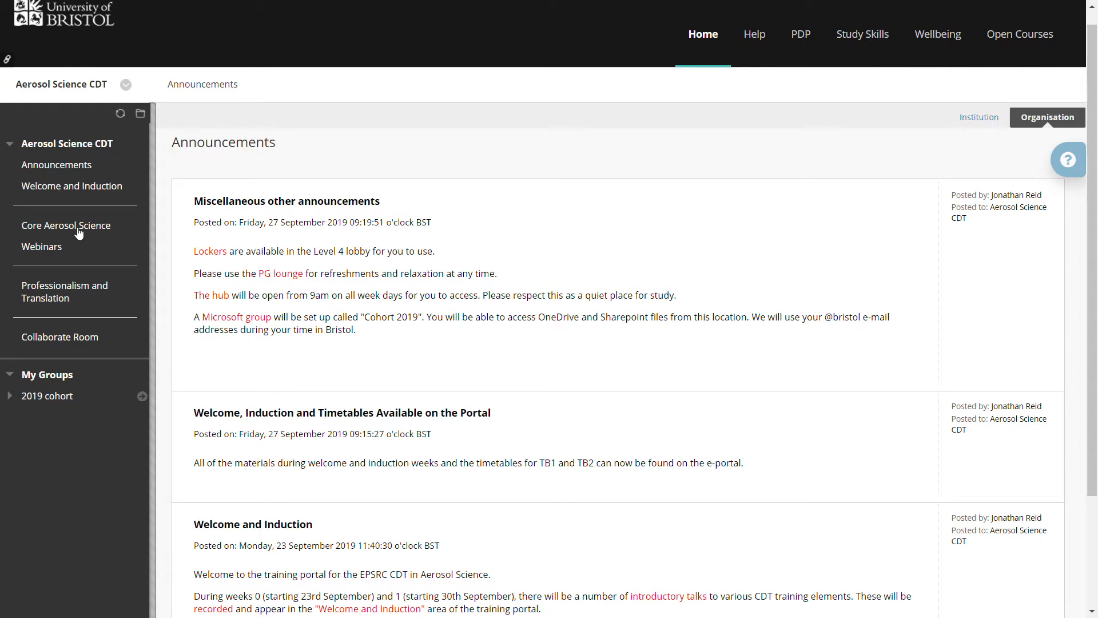
- Open Core Aerosol Science, listing the introduction and CAS1.1–CAS1.7 folders
click(67, 226)
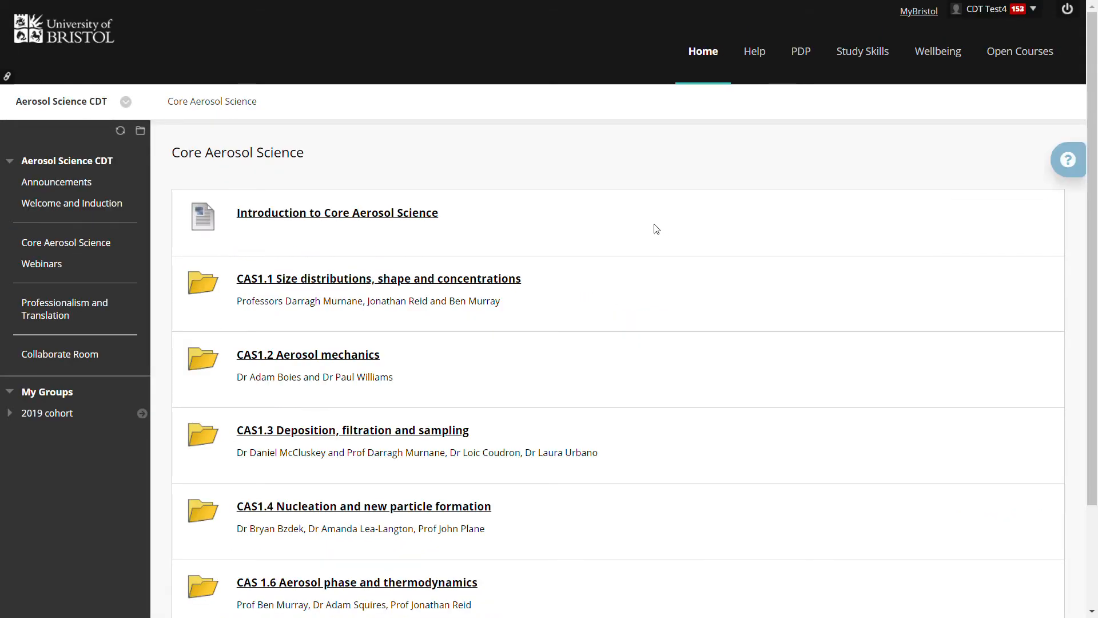
scroll(down, 3)
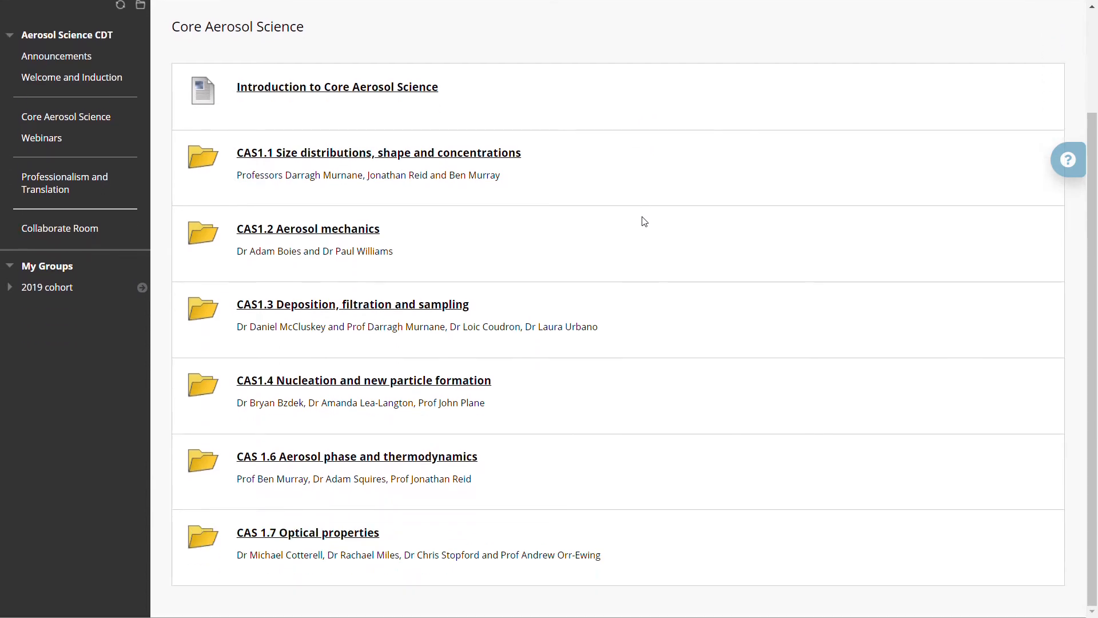
mouse_move(328, 62)
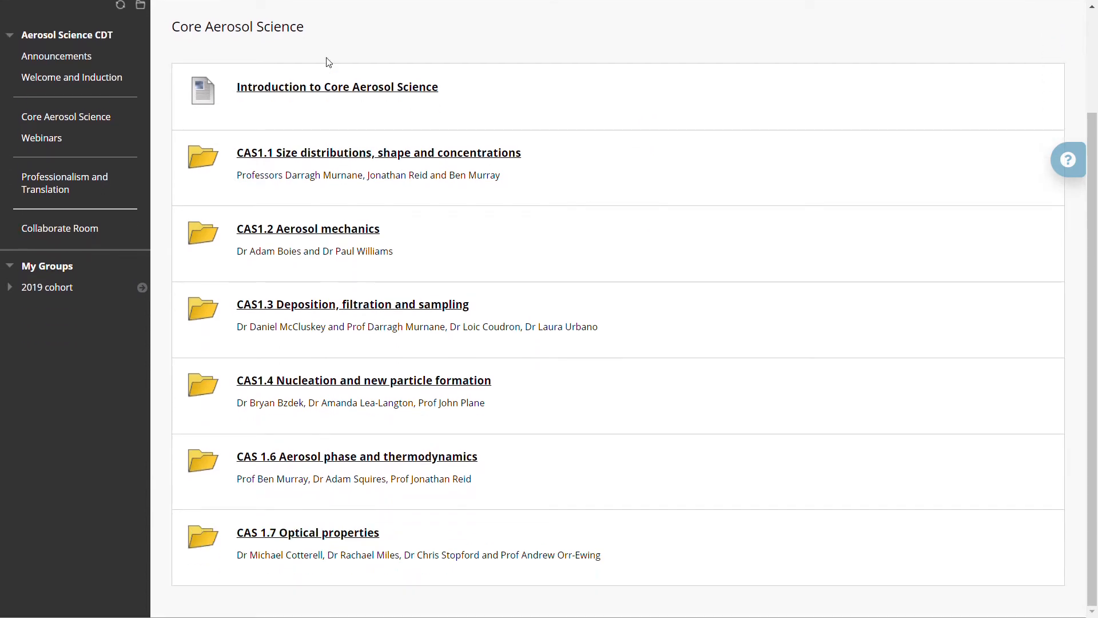
mouse_move(324, 232)
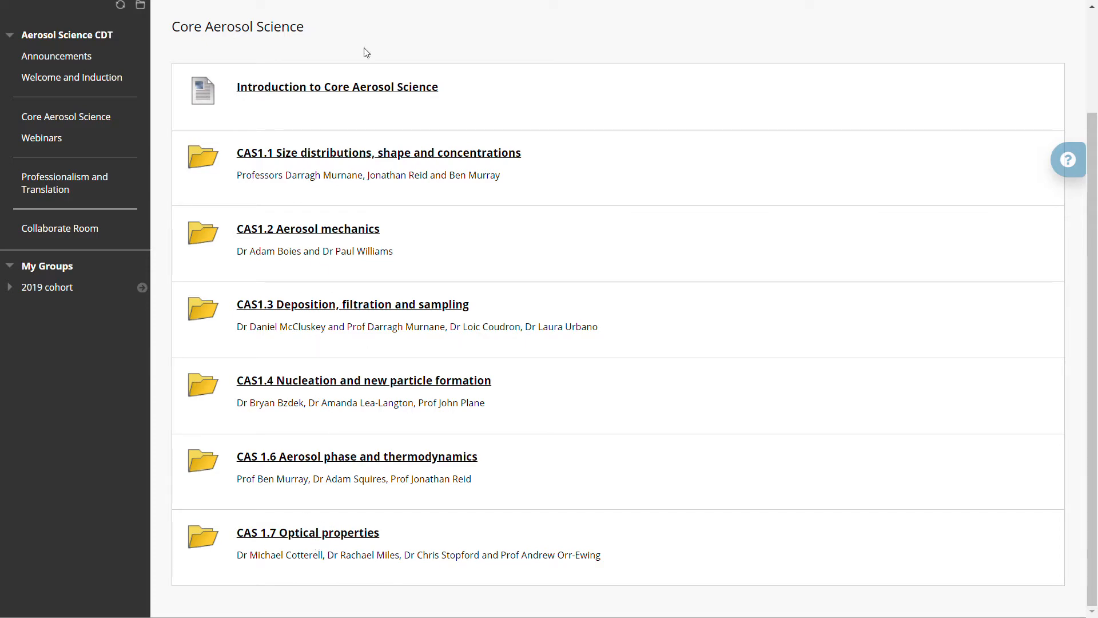
- Open Introduction to Core Aerosol Science and highlight the request not to distribute content
click(336, 87)
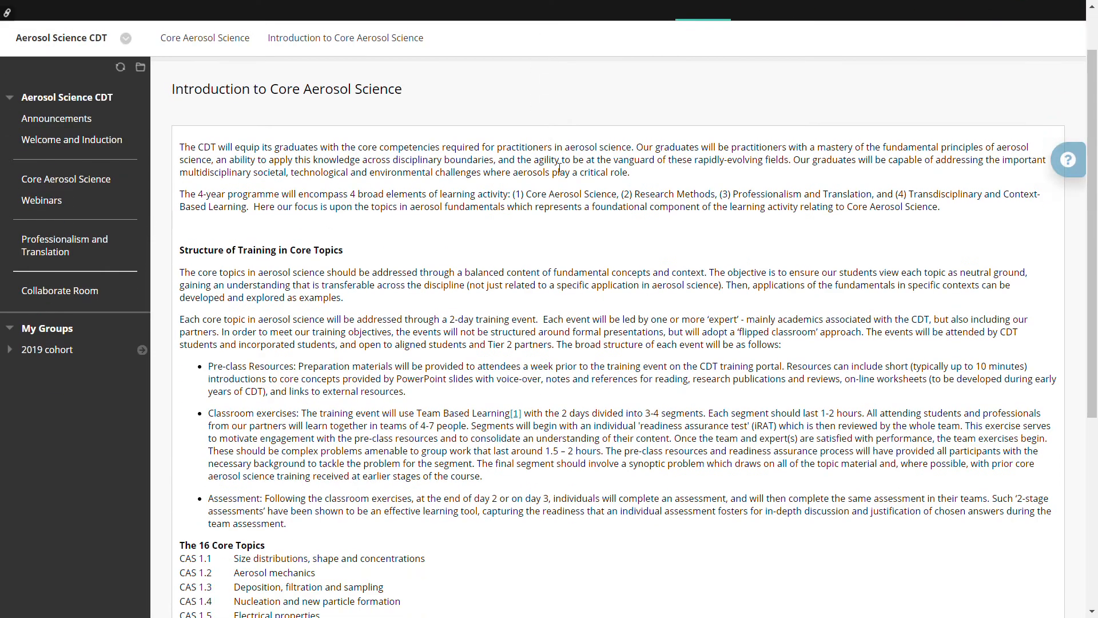
scroll(down, 3)
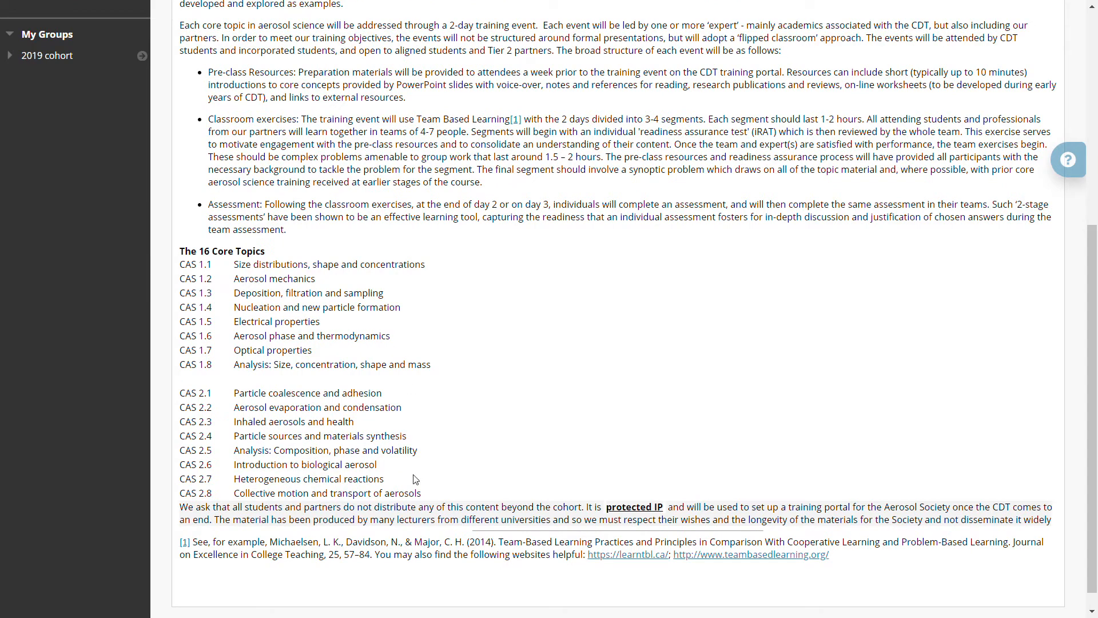
drag(180, 265, 421, 493)
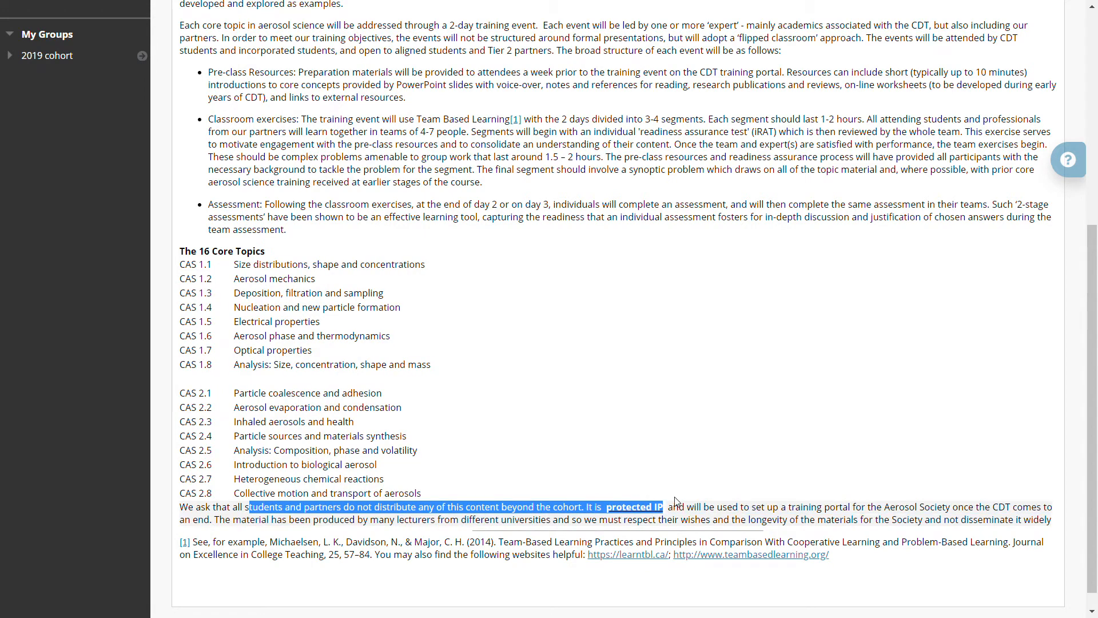
mouse_move(666, 417)
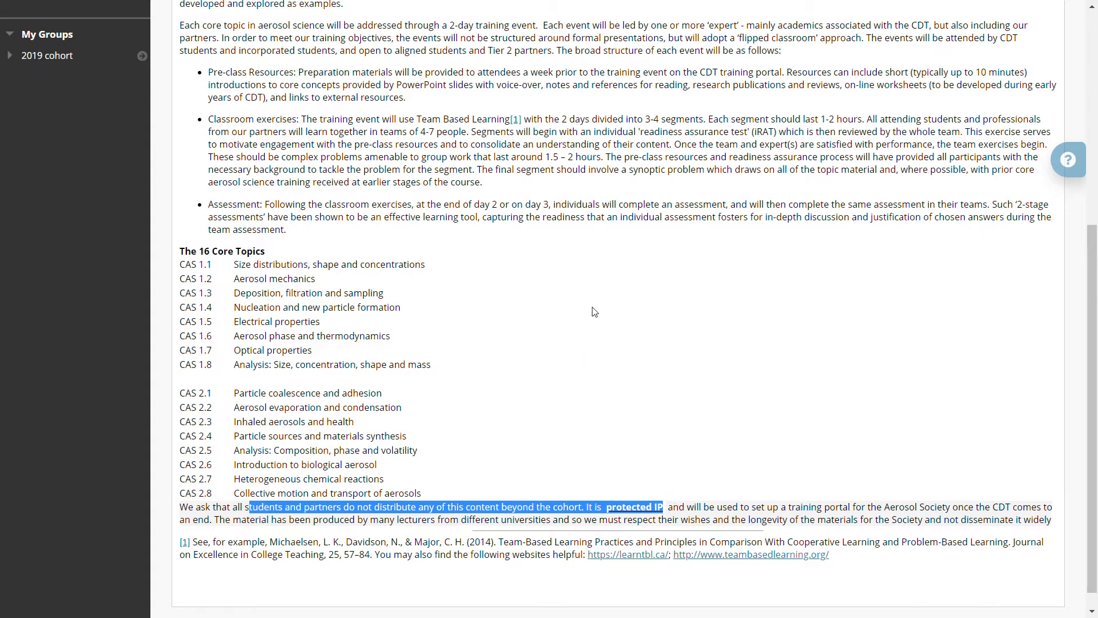
mouse_move(415, 295)
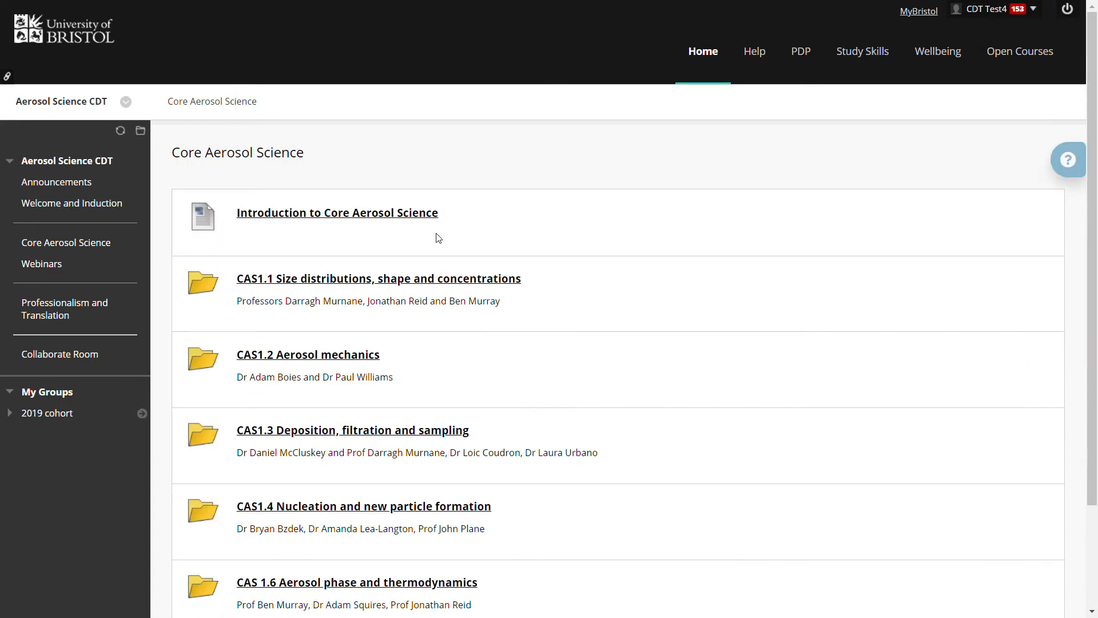
- Scroll the Core Aerosol Science list towards the CAS 1.6 folder
scroll(down, 3)
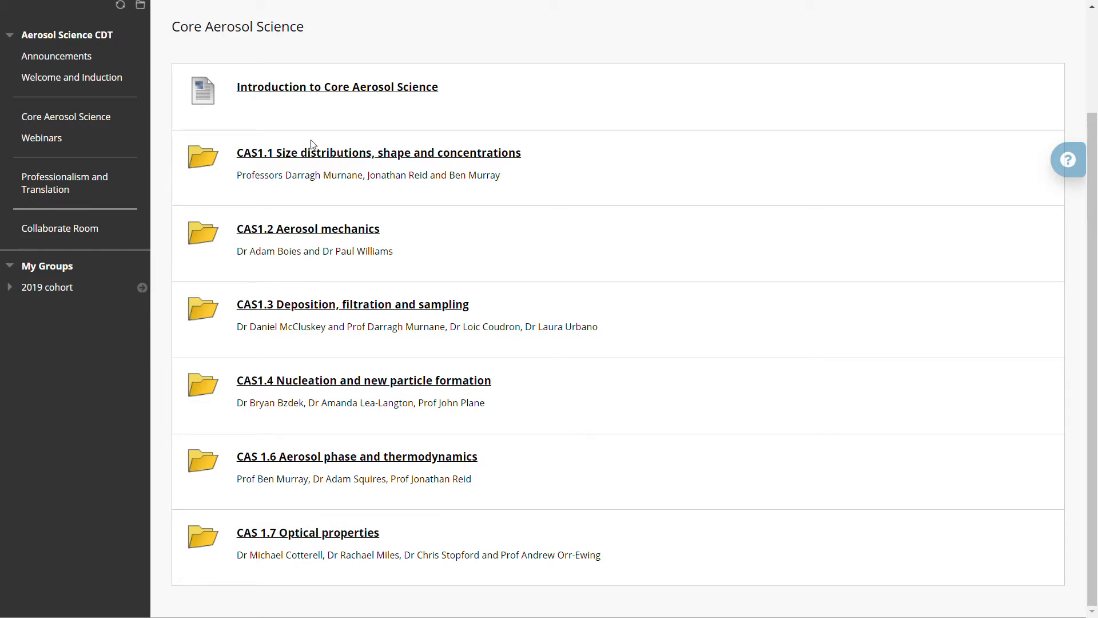
mouse_move(357, 152)
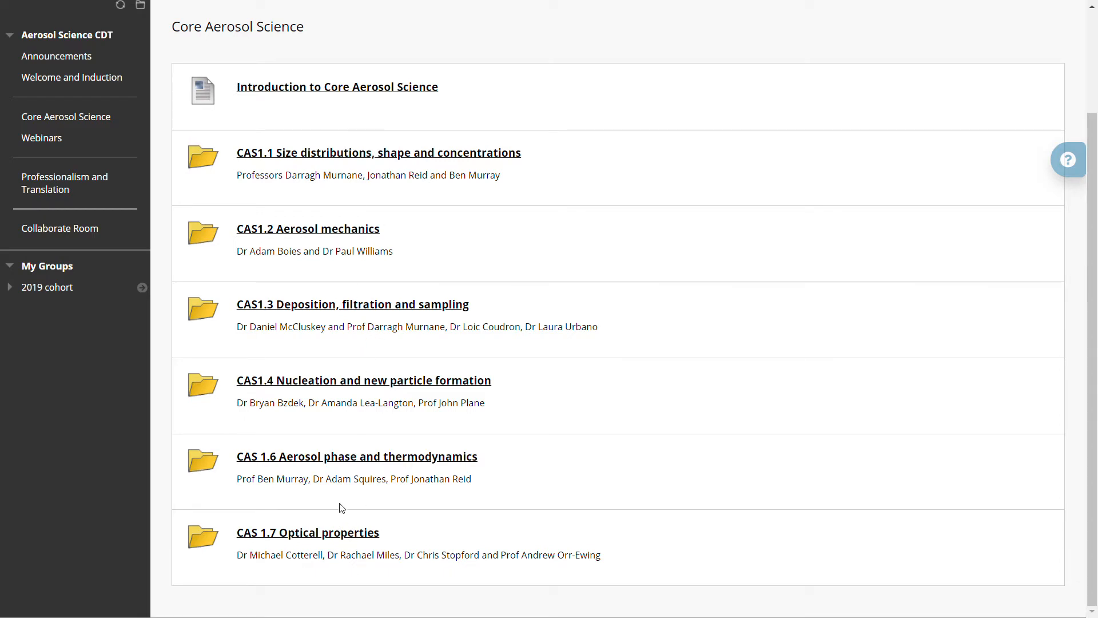
mouse_move(278, 148)
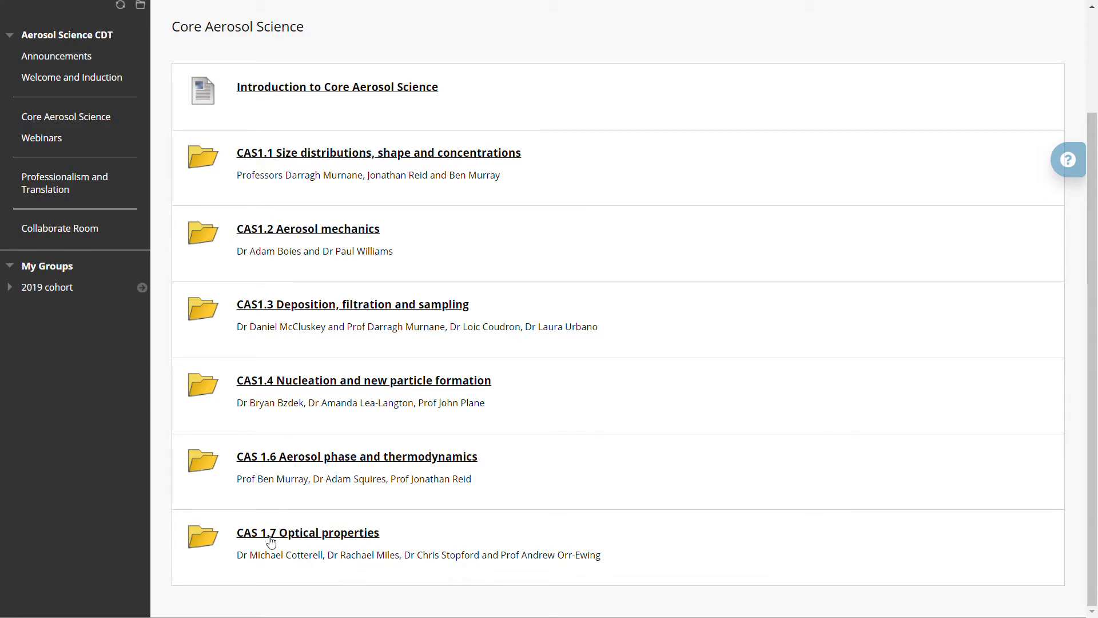
mouse_move(246, 369)
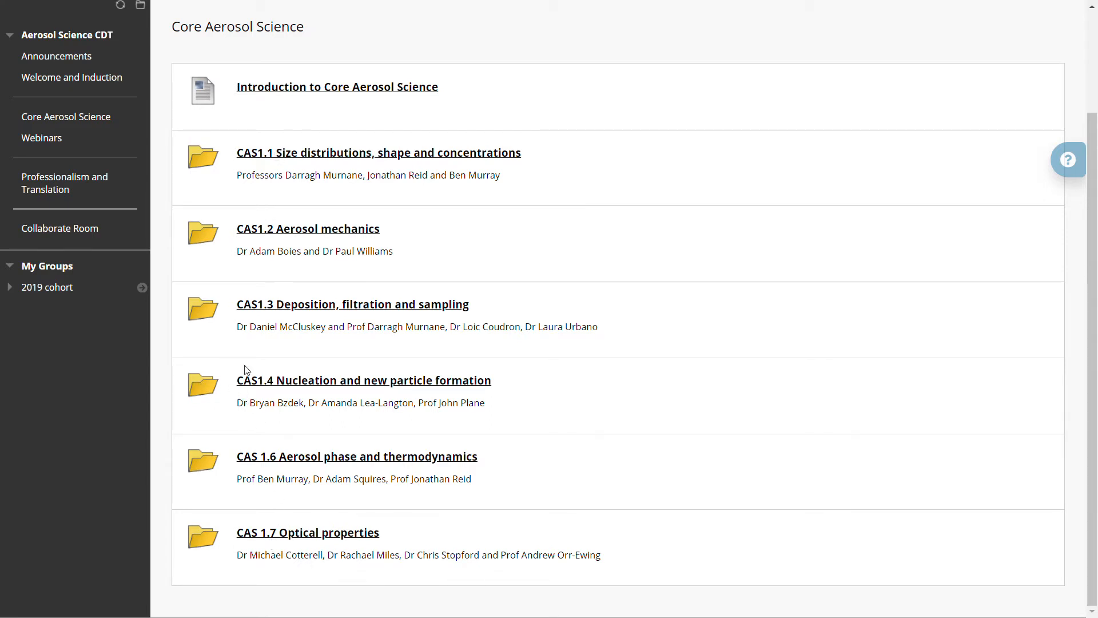
mouse_move(345, 502)
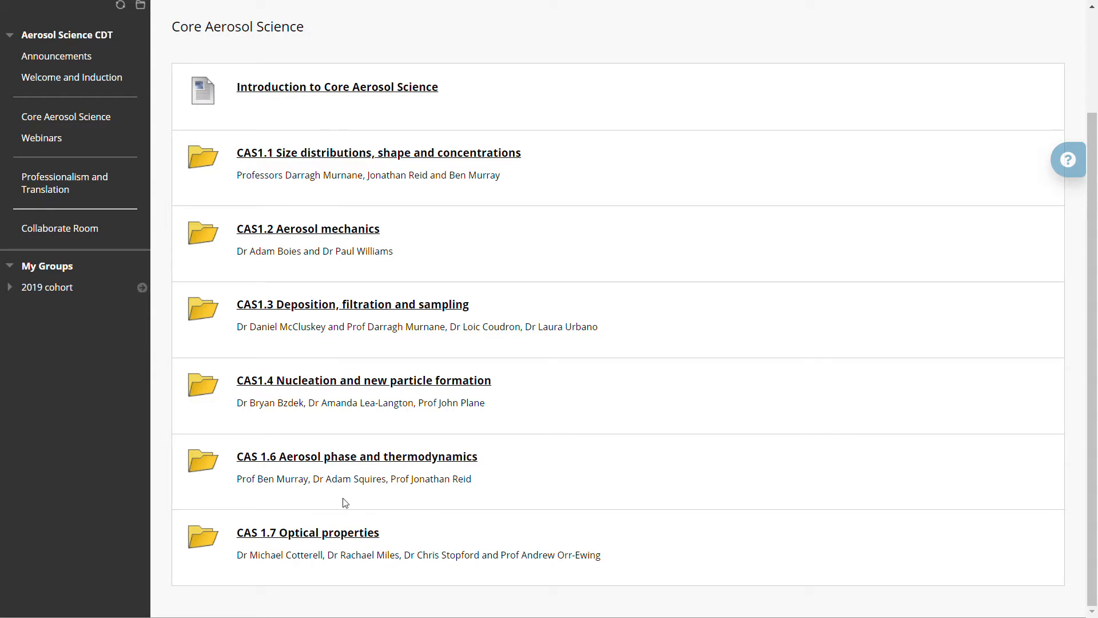
mouse_move(340, 472)
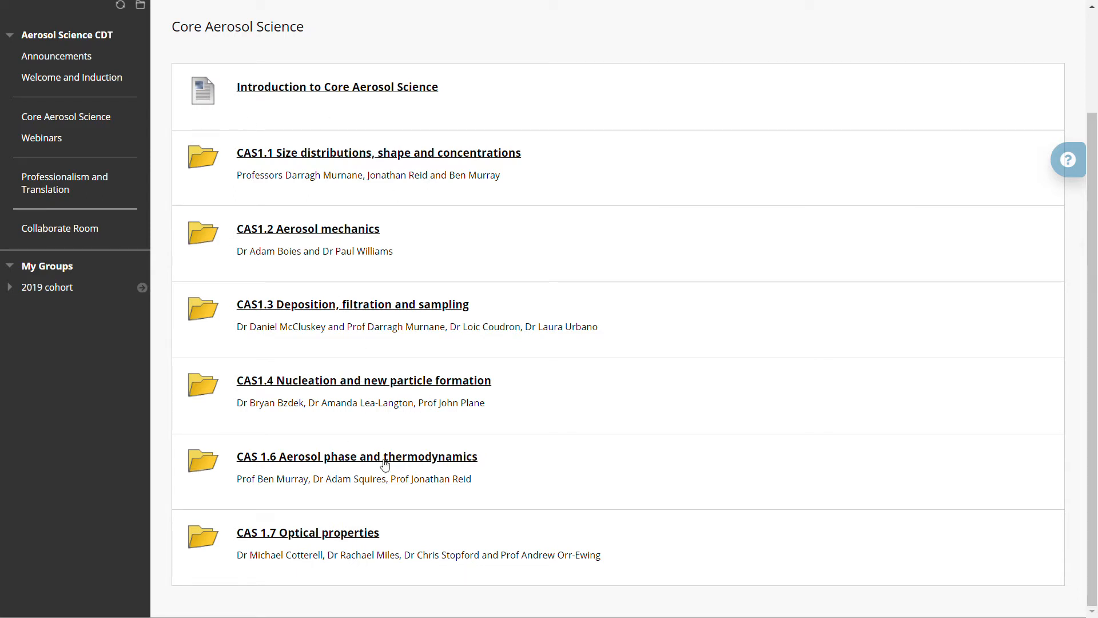
mouse_move(266, 545)
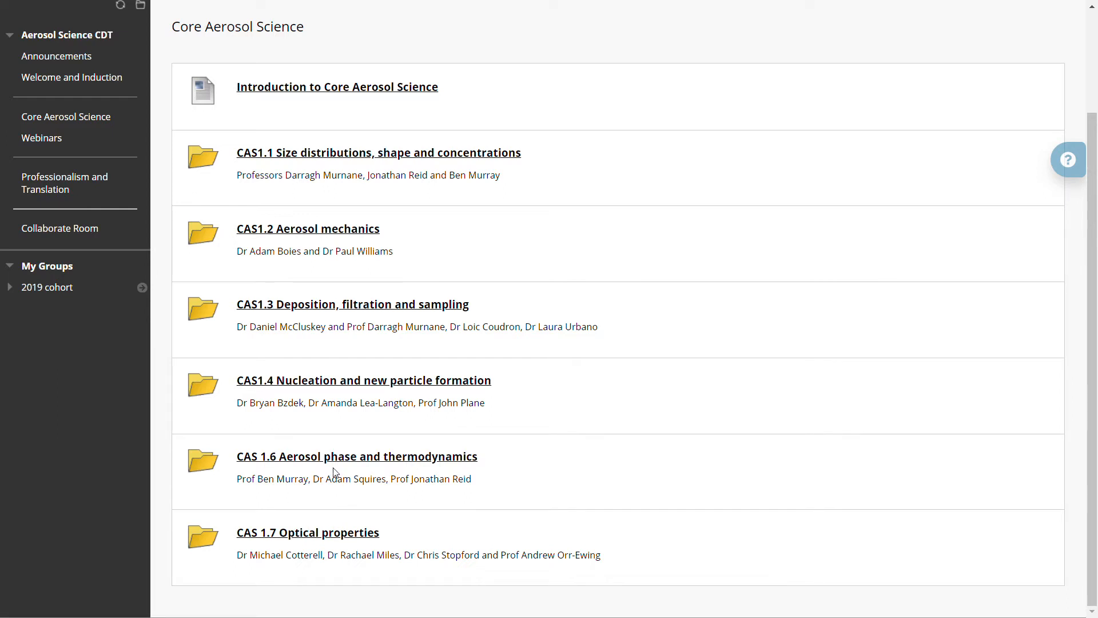
mouse_move(301, 314)
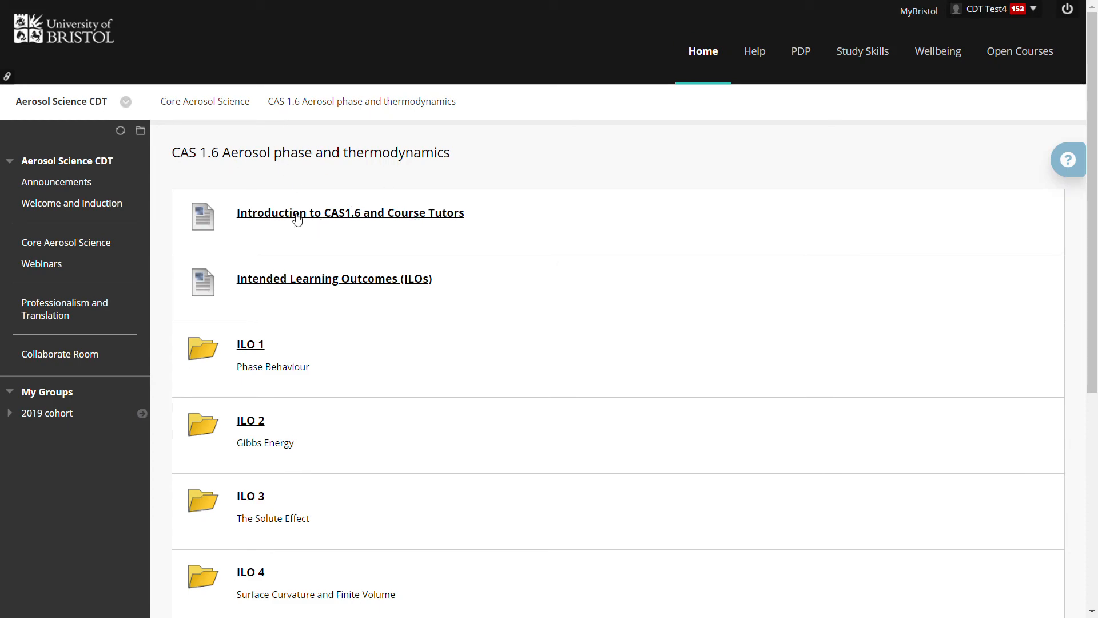
click(350, 213)
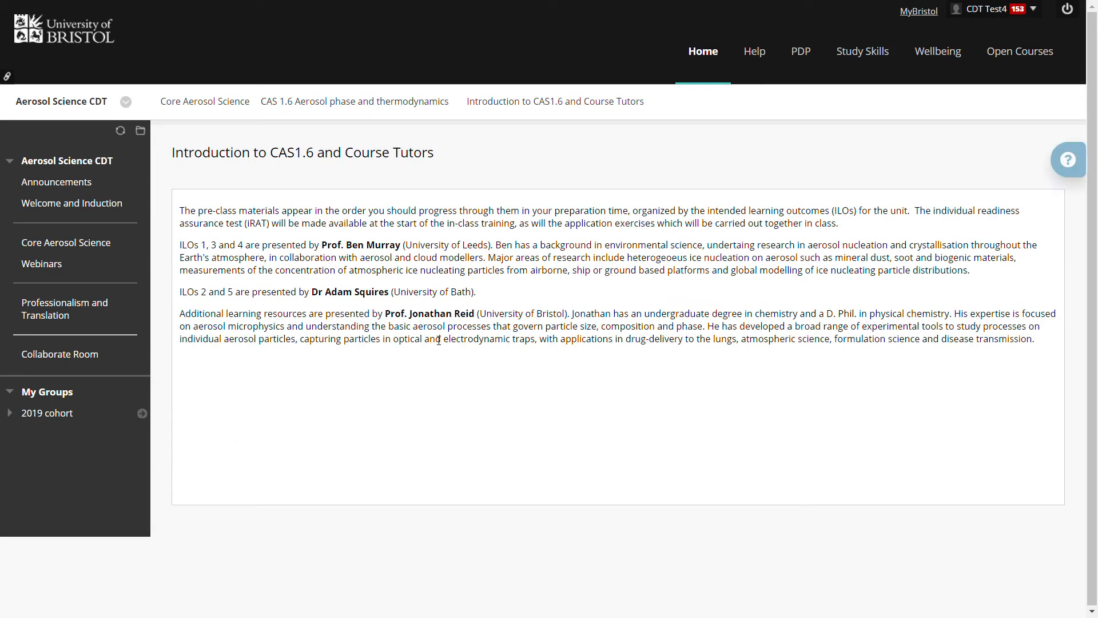
drag(341, 245, 561, 339)
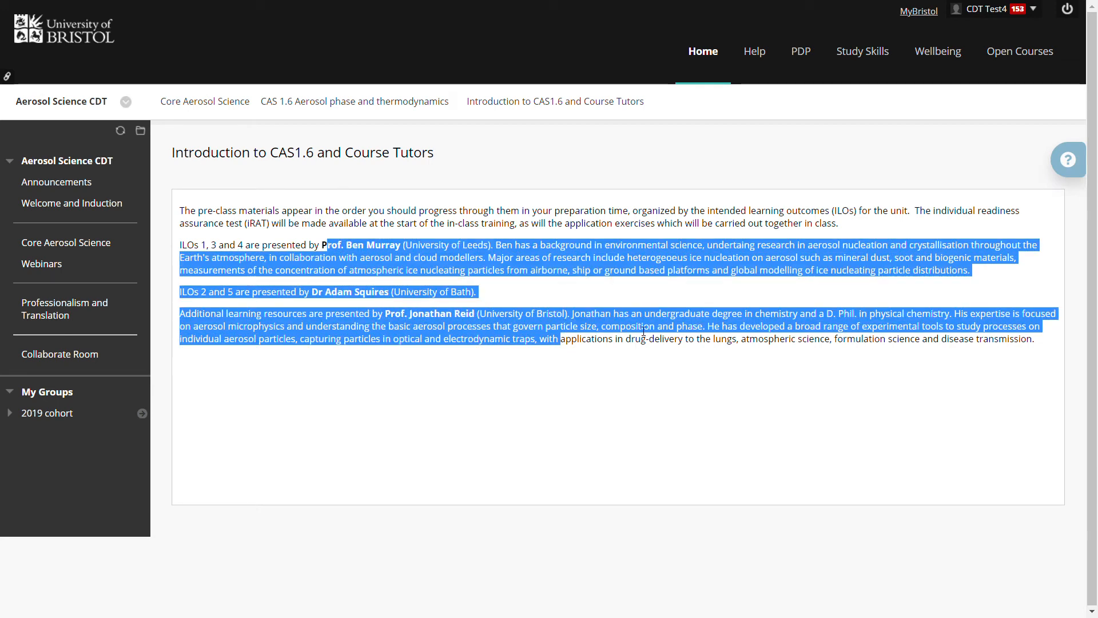
click(355, 100)
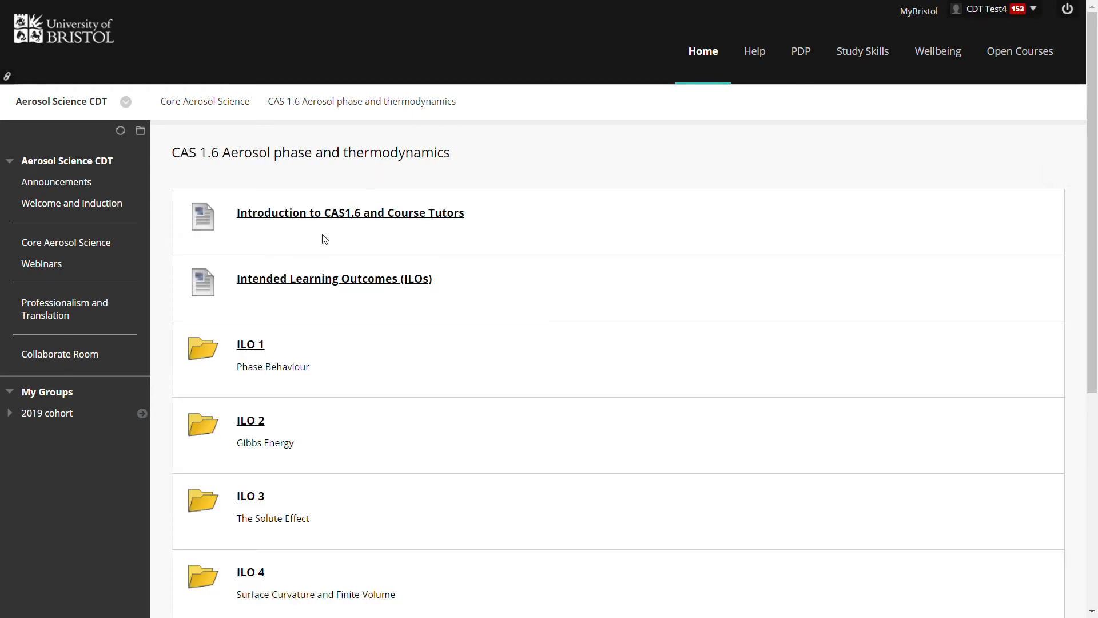
click(334, 278)
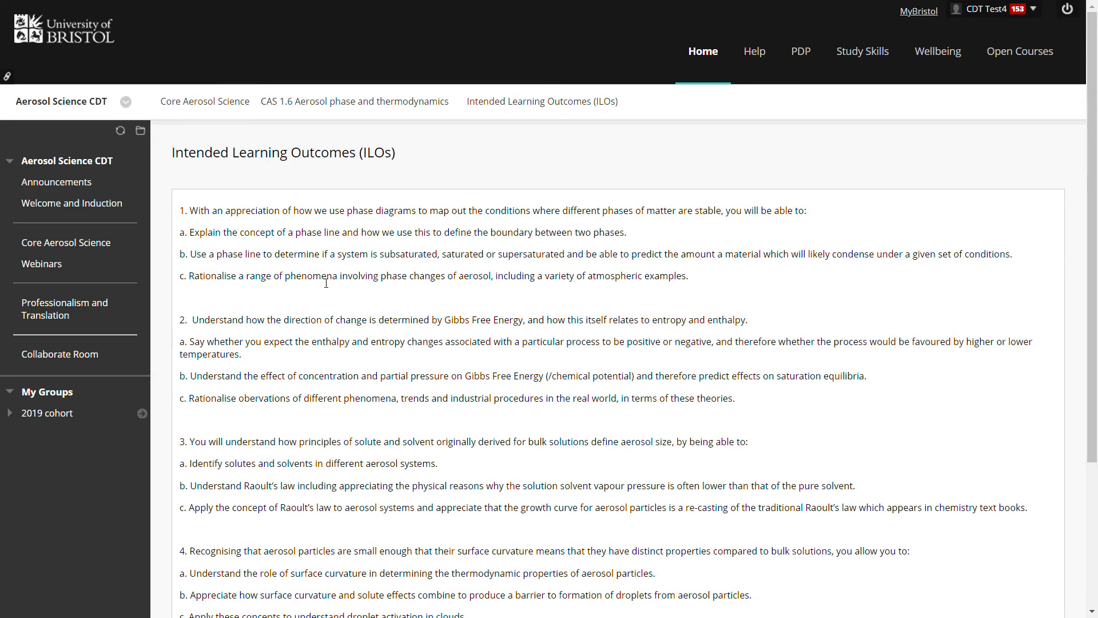
scroll(down, 3)
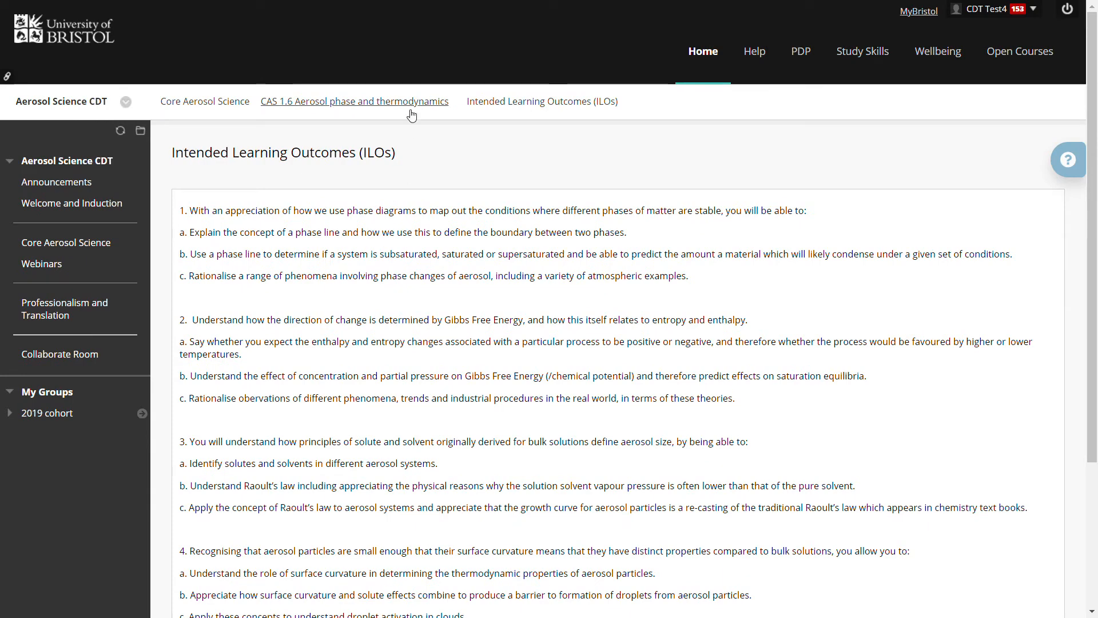
click(355, 100)
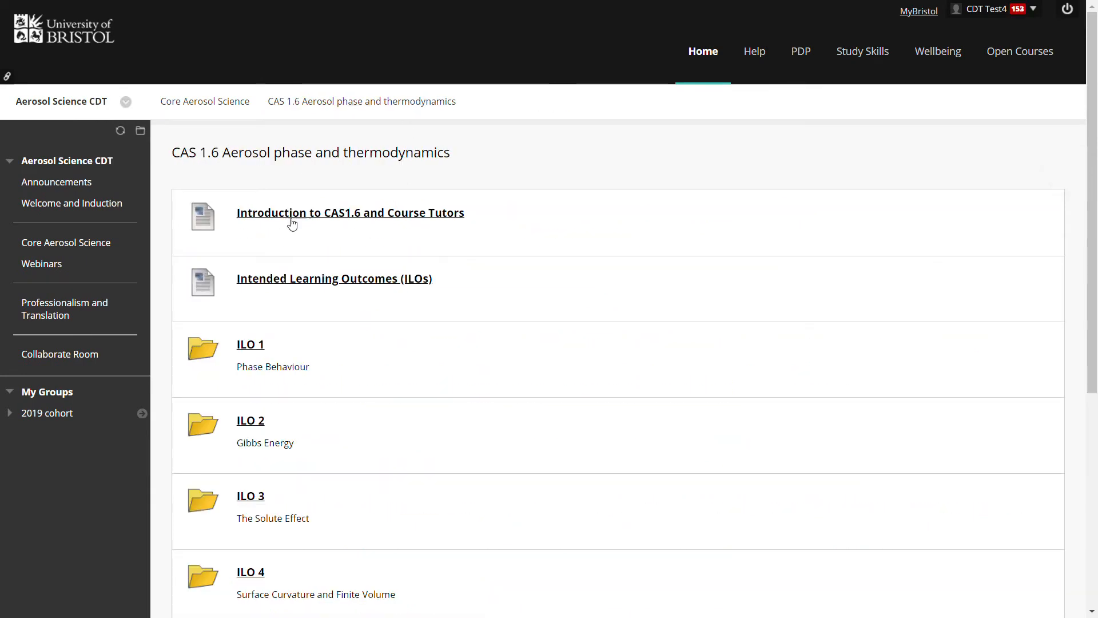
- Open the ILO 1 Phase Behaviour folder within the CAS 1.6 unit
scroll(down, 3)
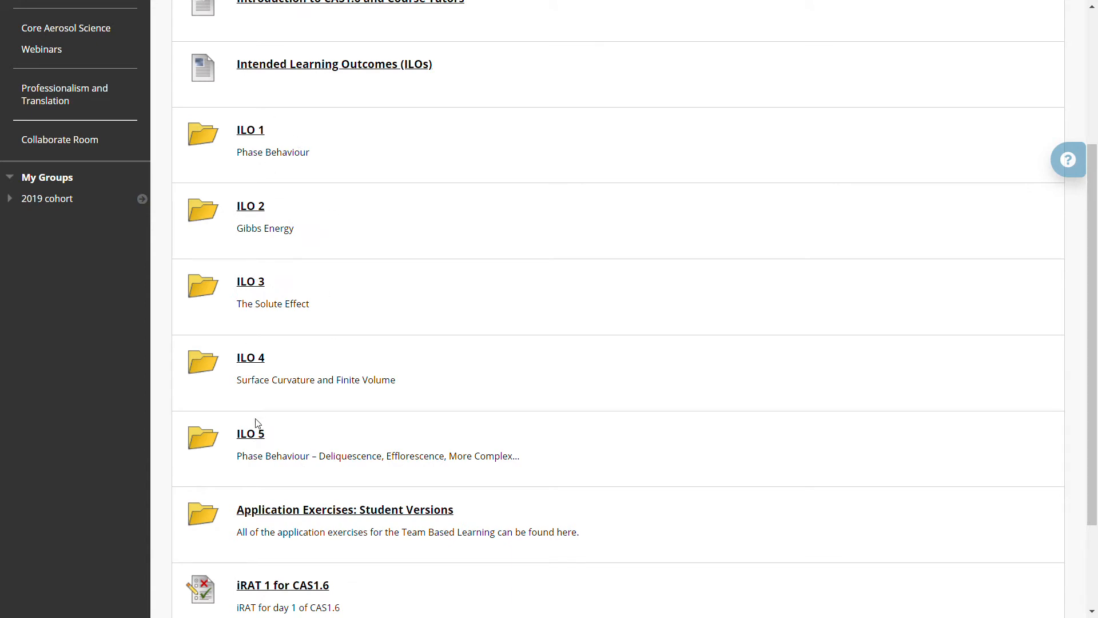
mouse_move(255, 453)
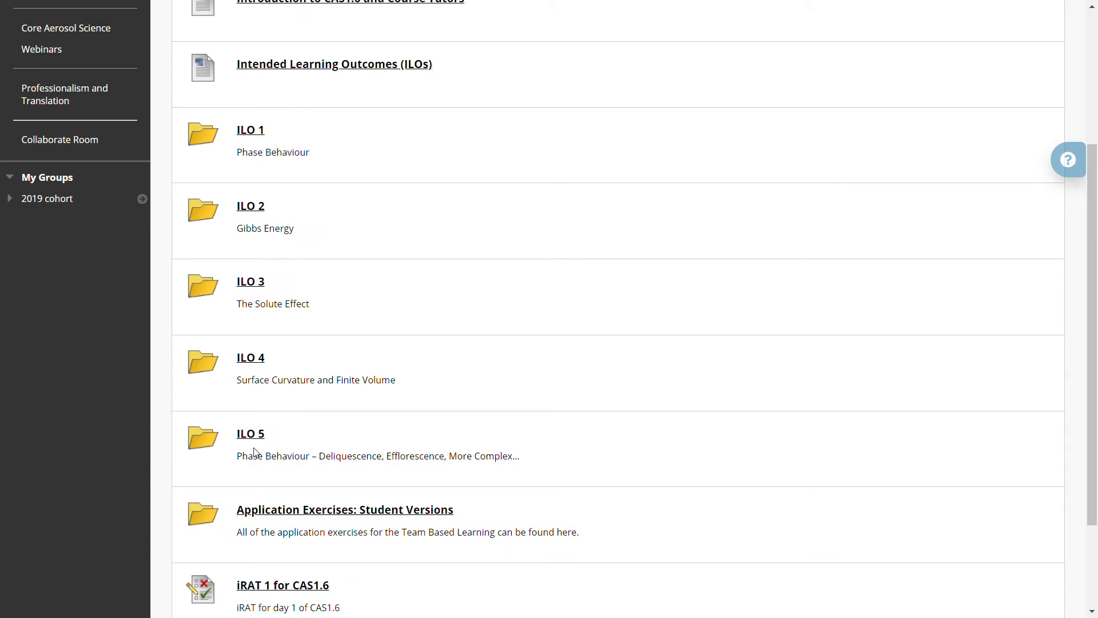
mouse_move(251, 132)
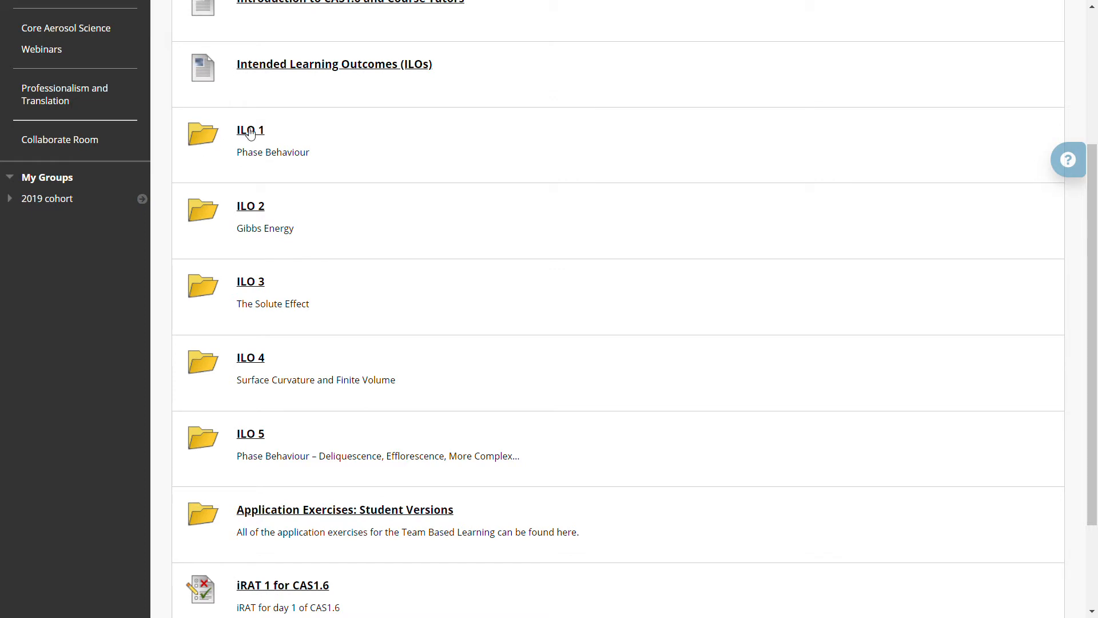
click(250, 129)
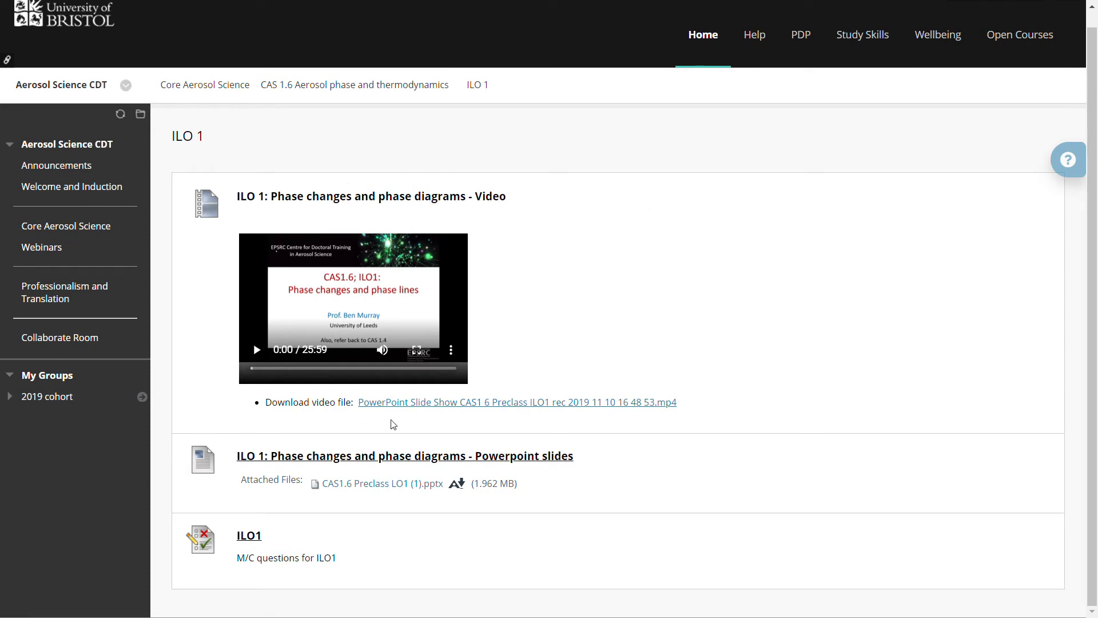
mouse_move(337, 185)
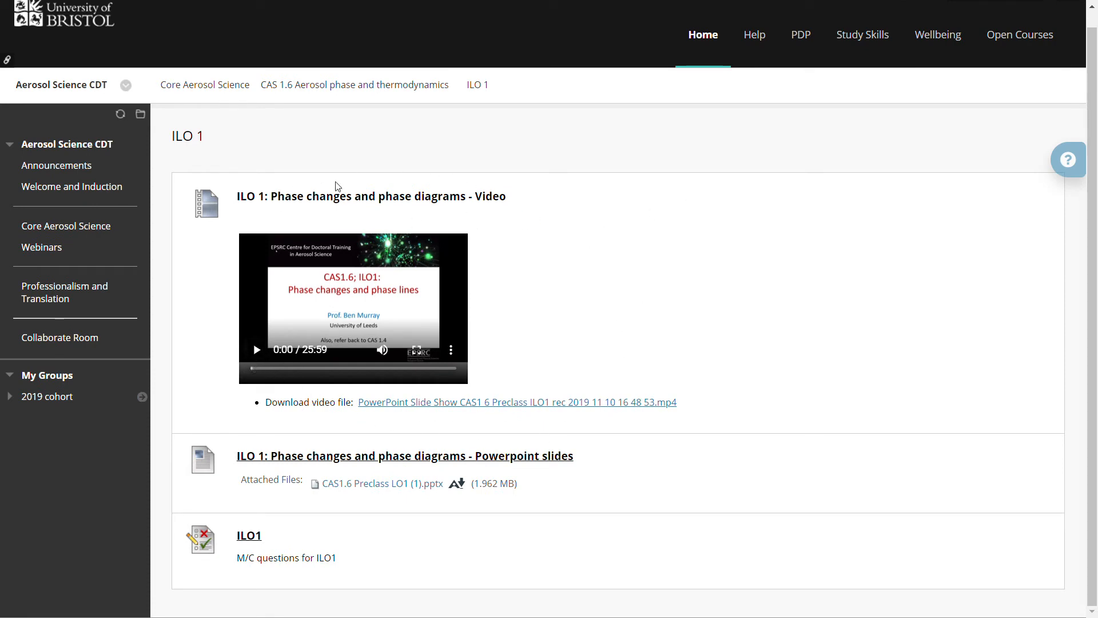
mouse_move(436, 423)
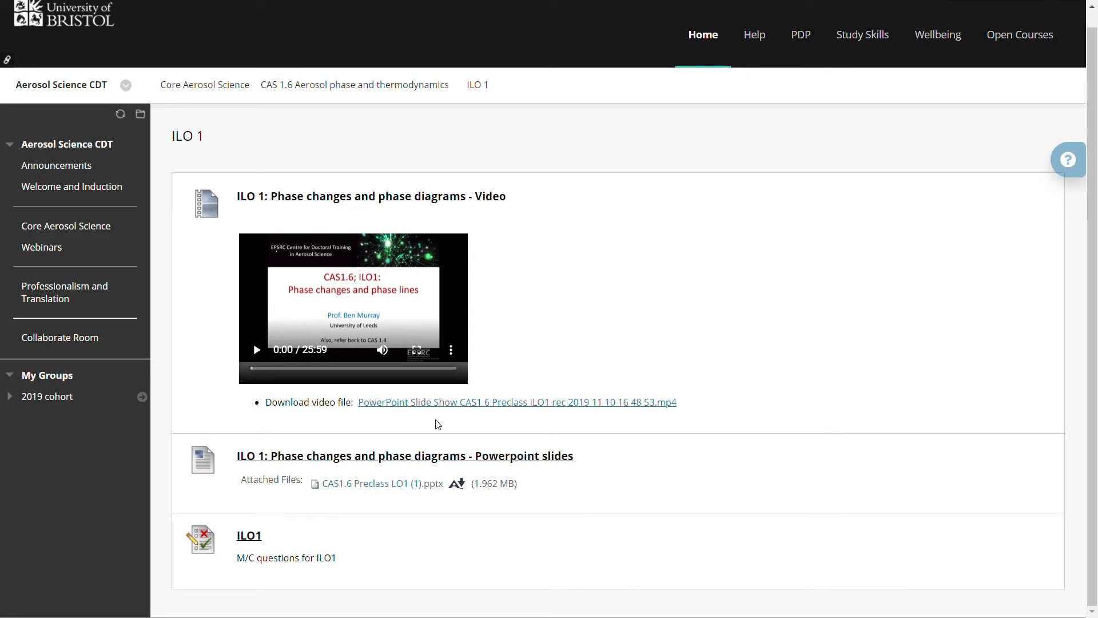
mouse_move(307, 362)
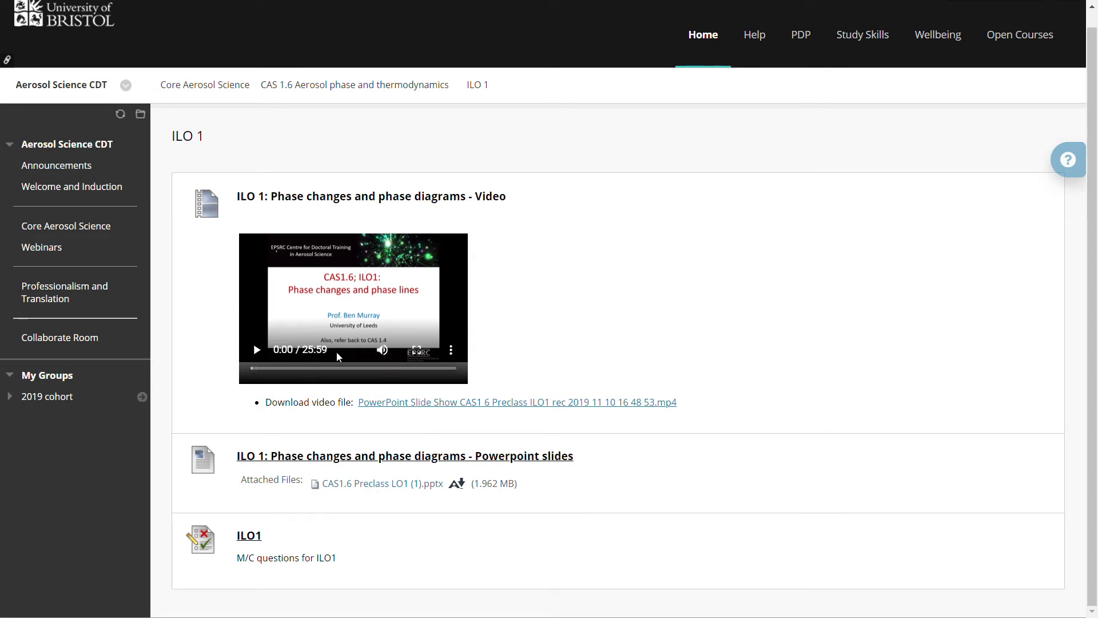
mouse_move(376, 204)
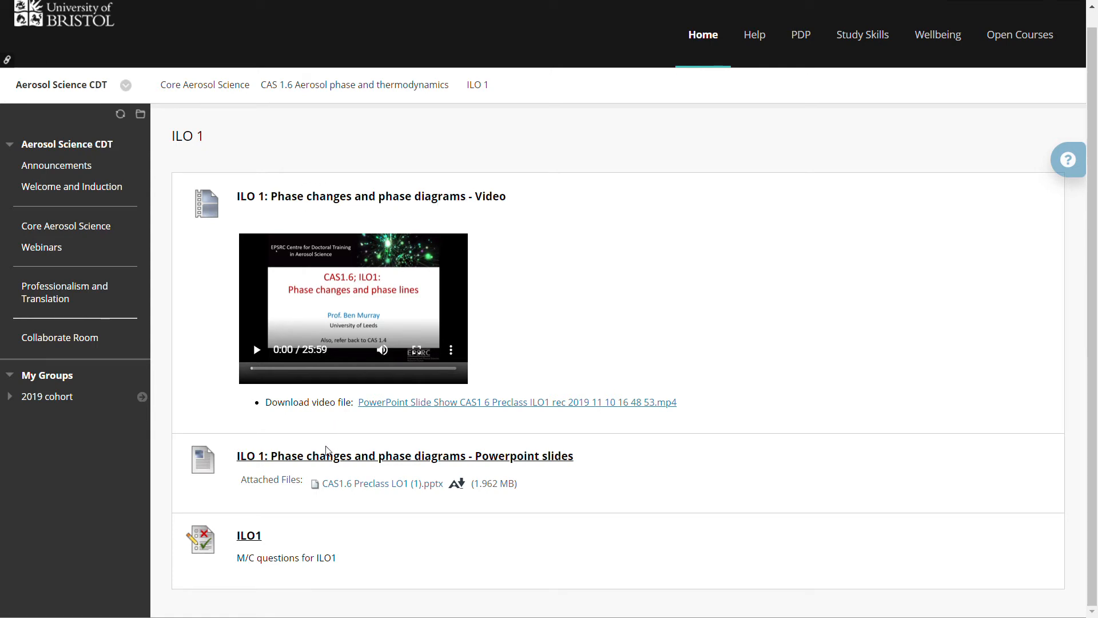
mouse_move(425, 476)
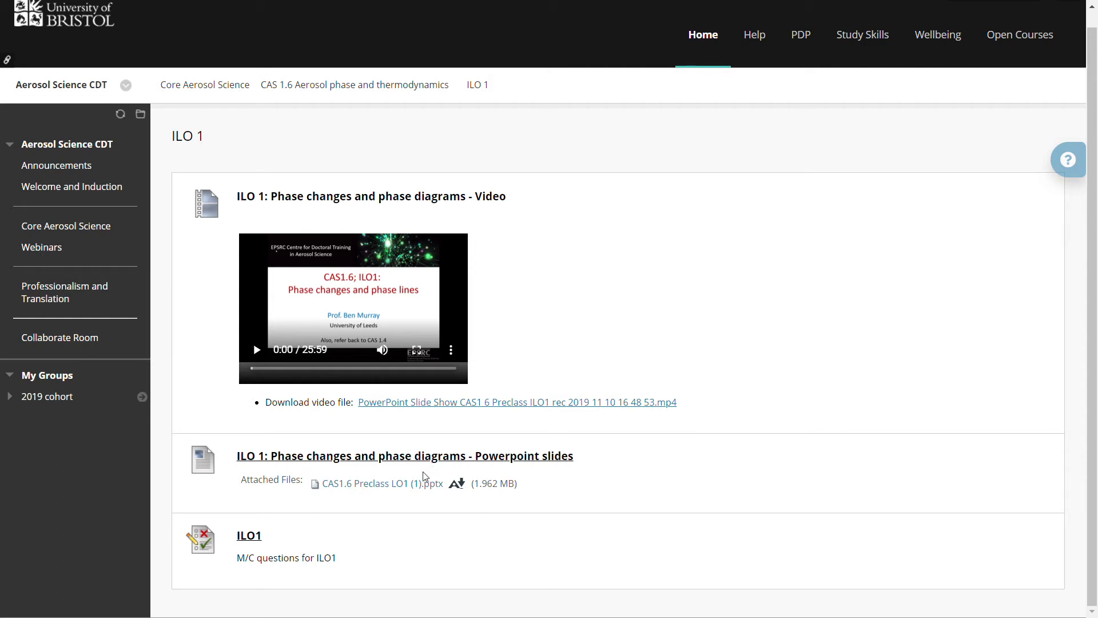
mouse_move(347, 475)
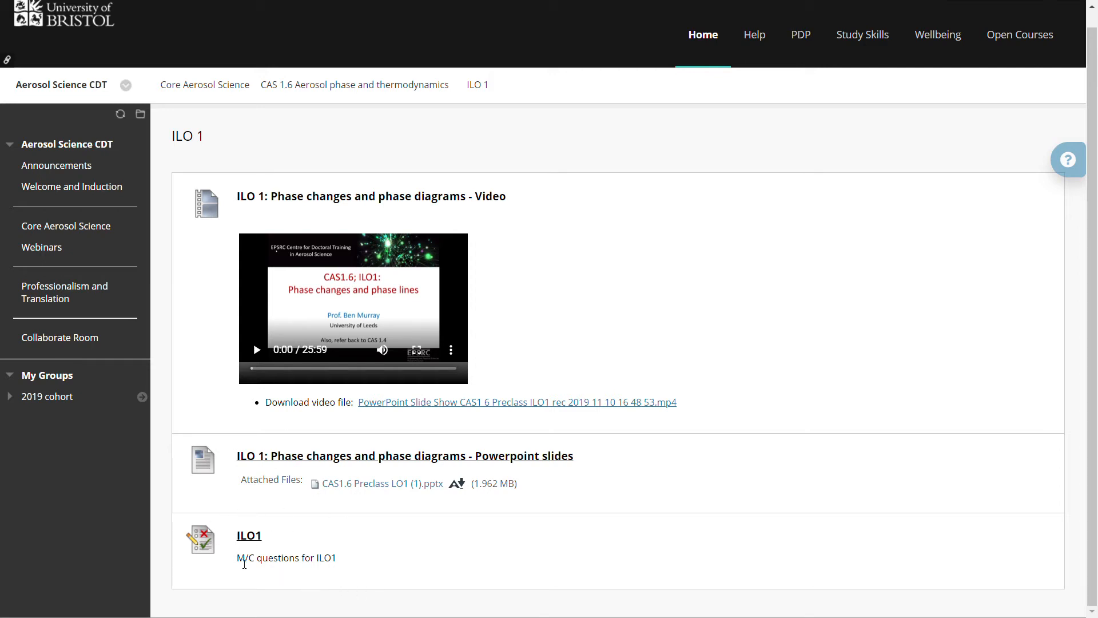
mouse_move(275, 504)
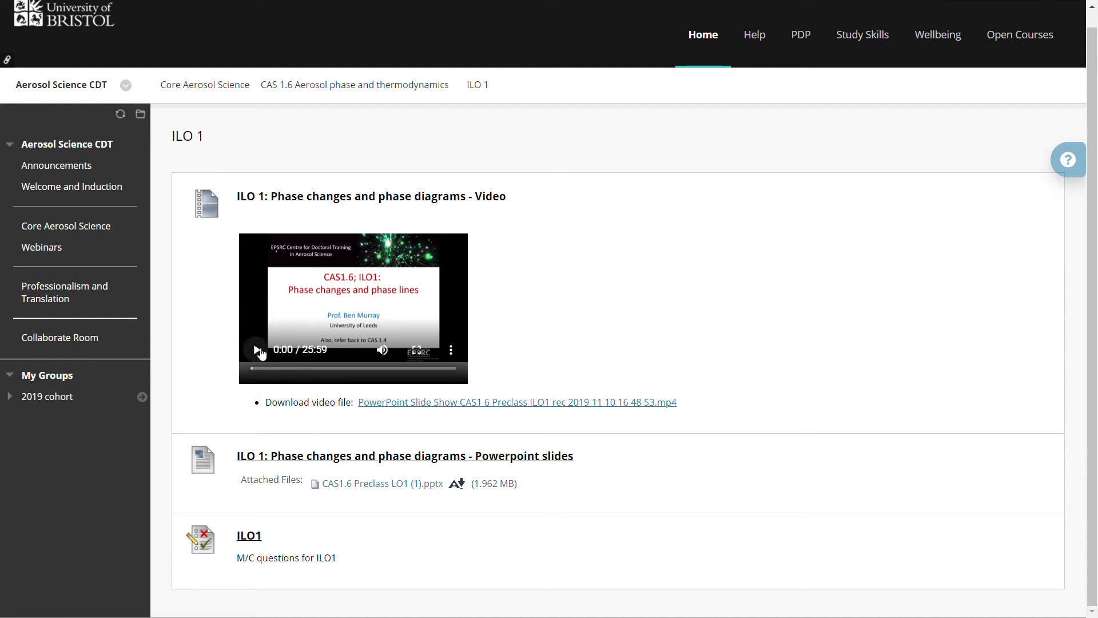
- Play the embedded ILO 1 phase changes lecture video
click(255, 350)
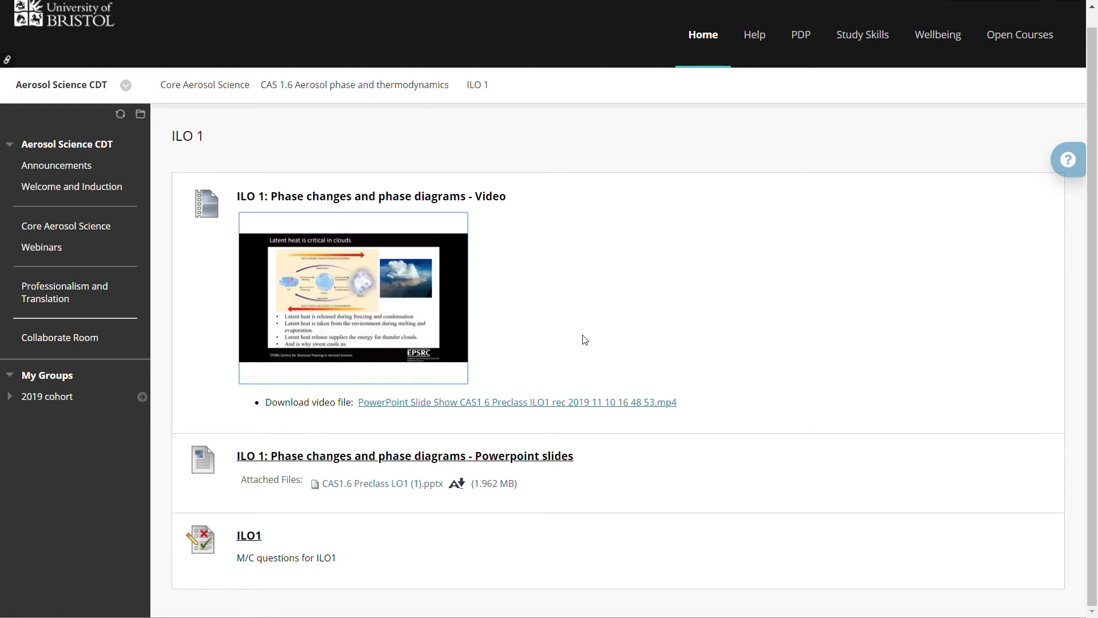
mouse_move(580, 339)
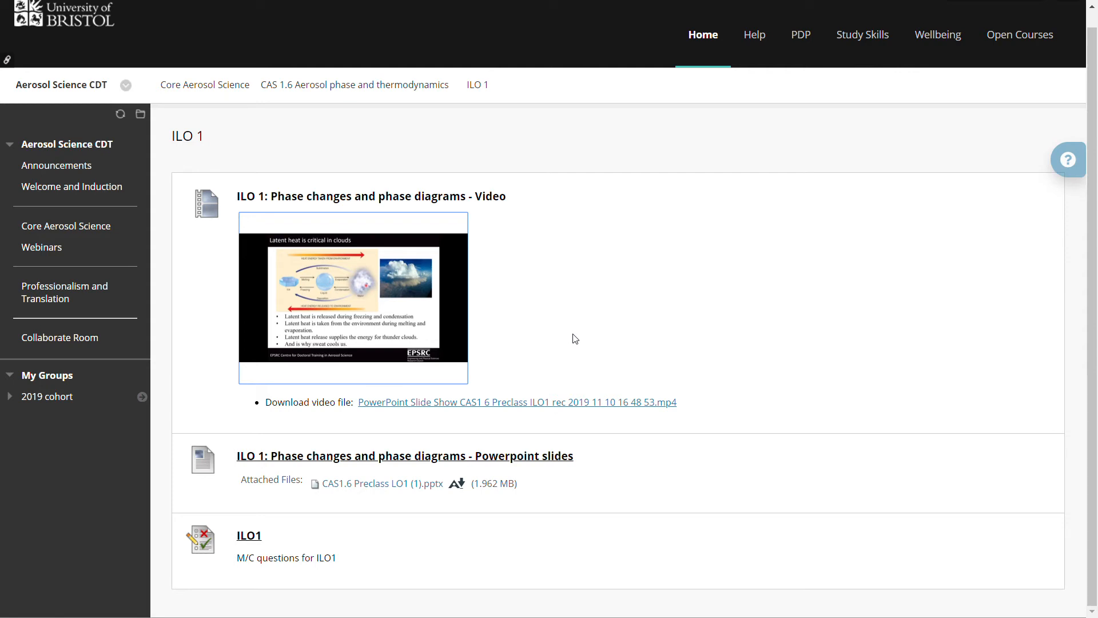
mouse_move(545, 341)
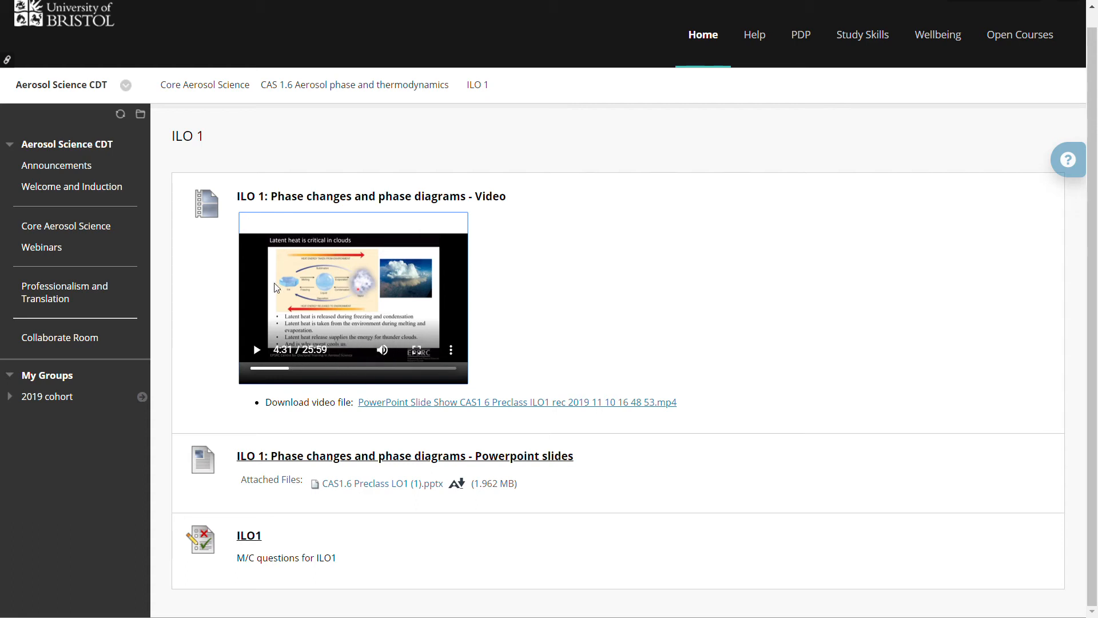
mouse_move(342, 304)
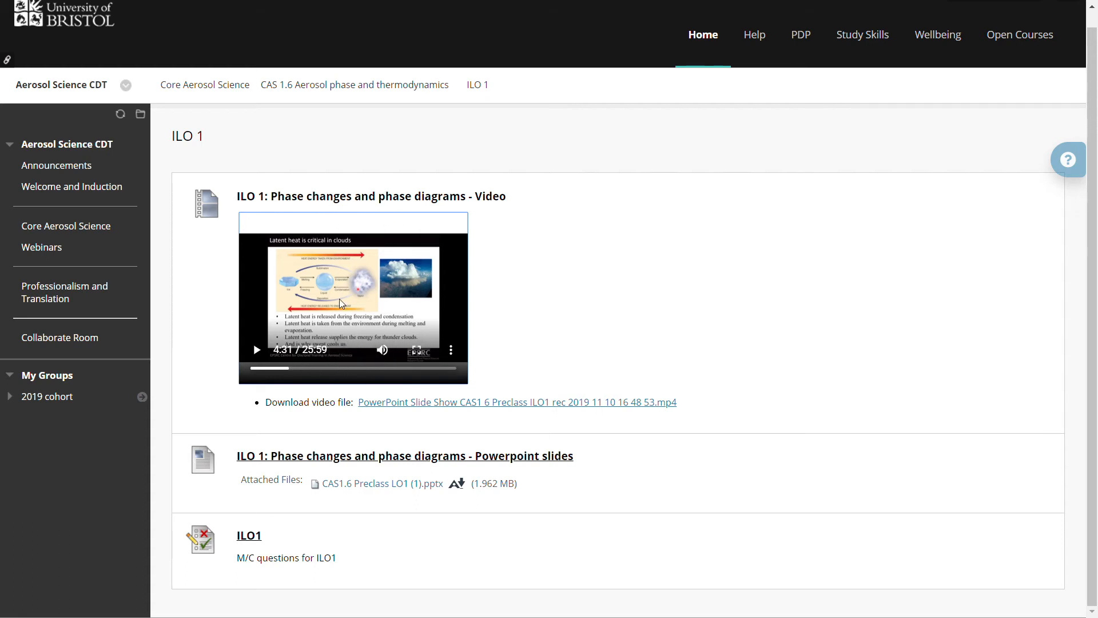
mouse_move(333, 226)
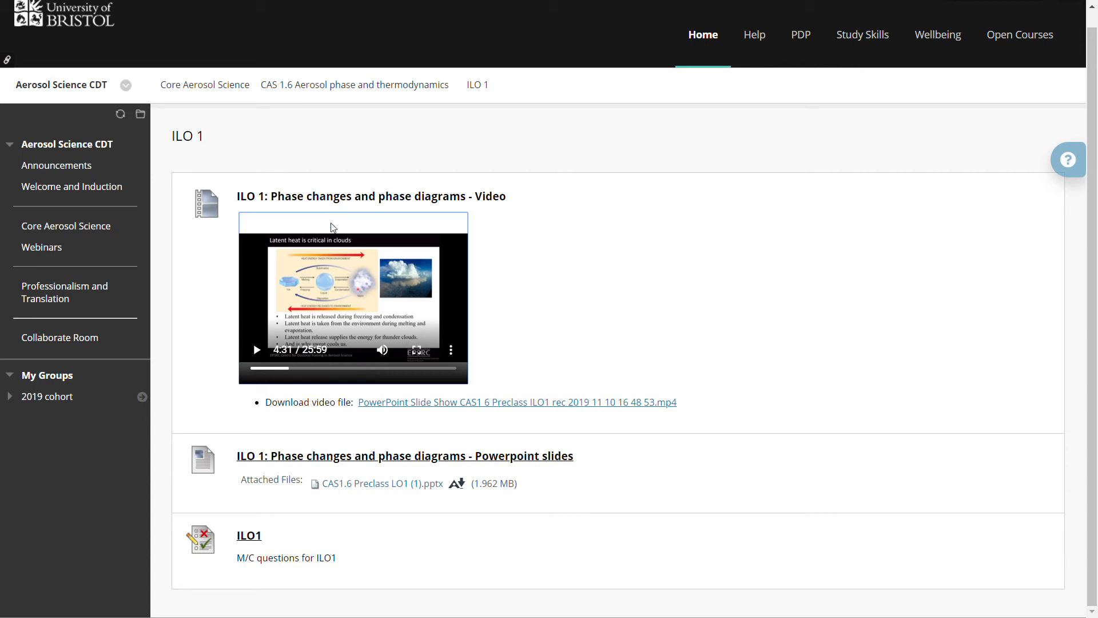
mouse_move(376, 294)
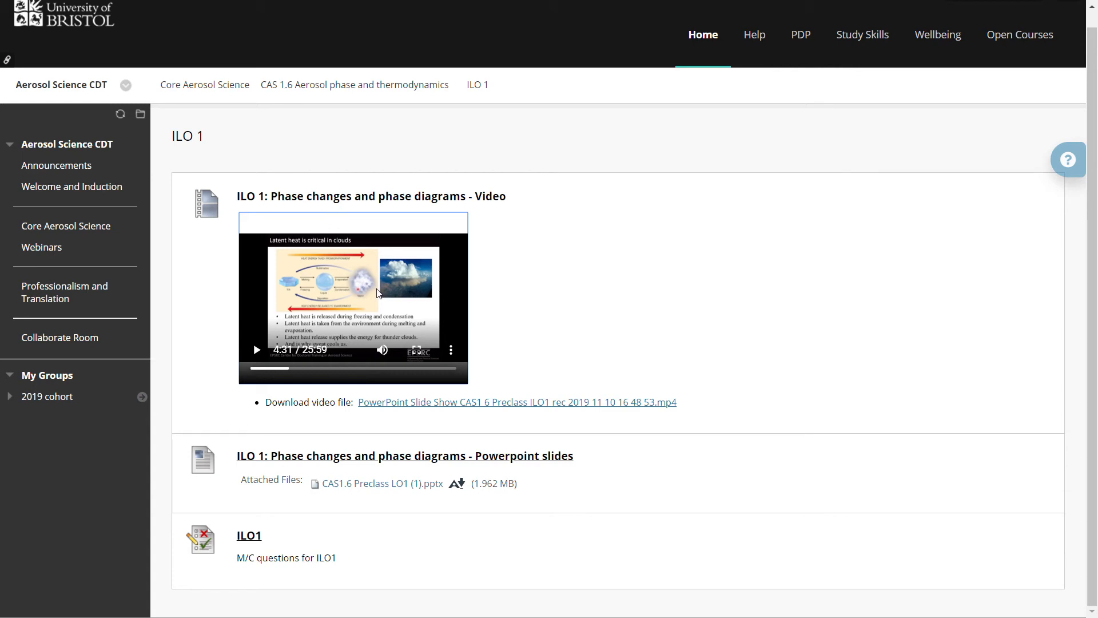
mouse_move(370, 391)
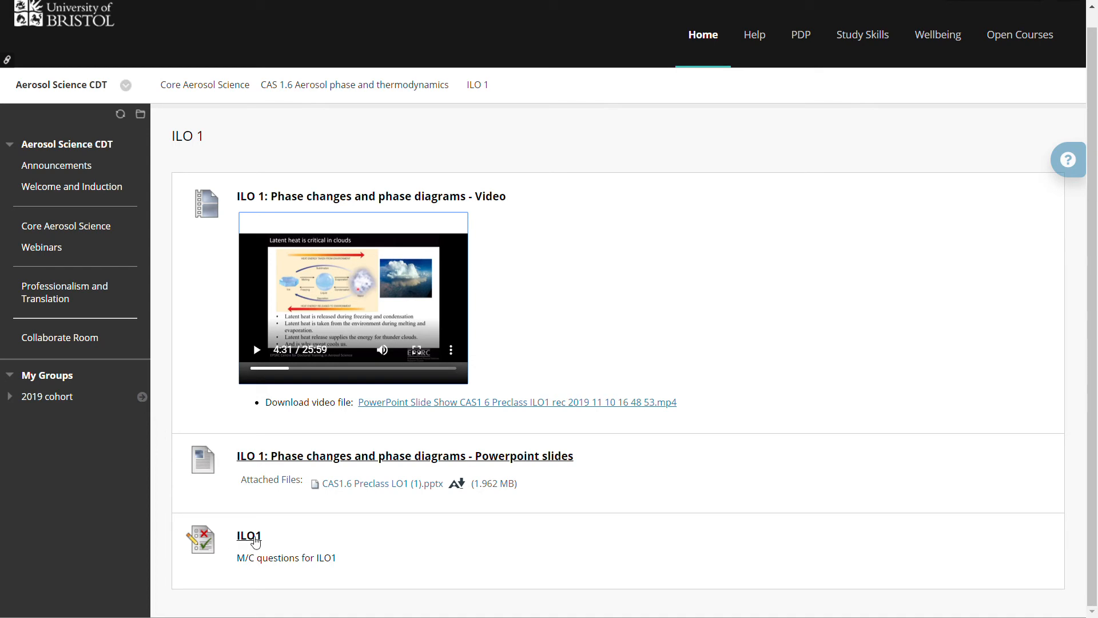
- Start the ILO1 multiple-choice test, showing question 1 of 2 on boiling water
click(247, 536)
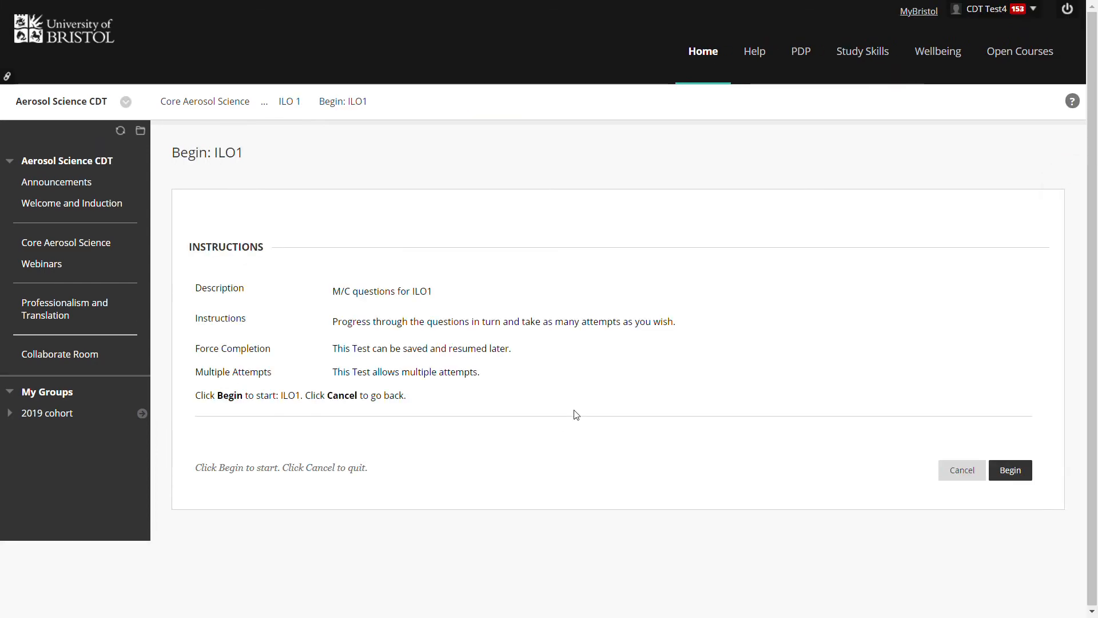
mouse_move(1010, 470)
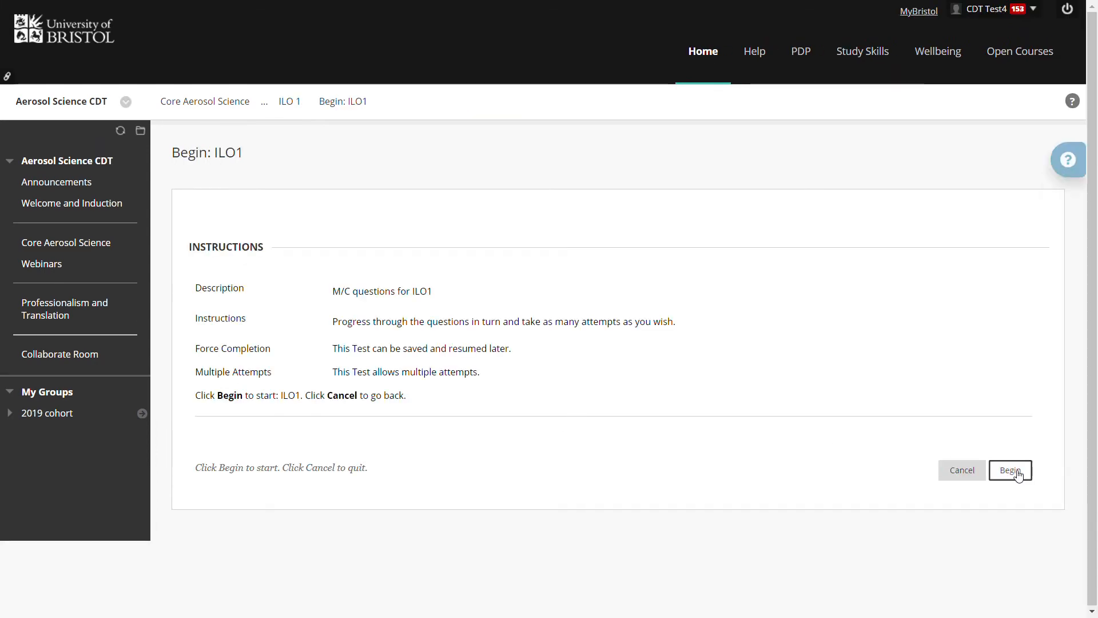
click(1009, 470)
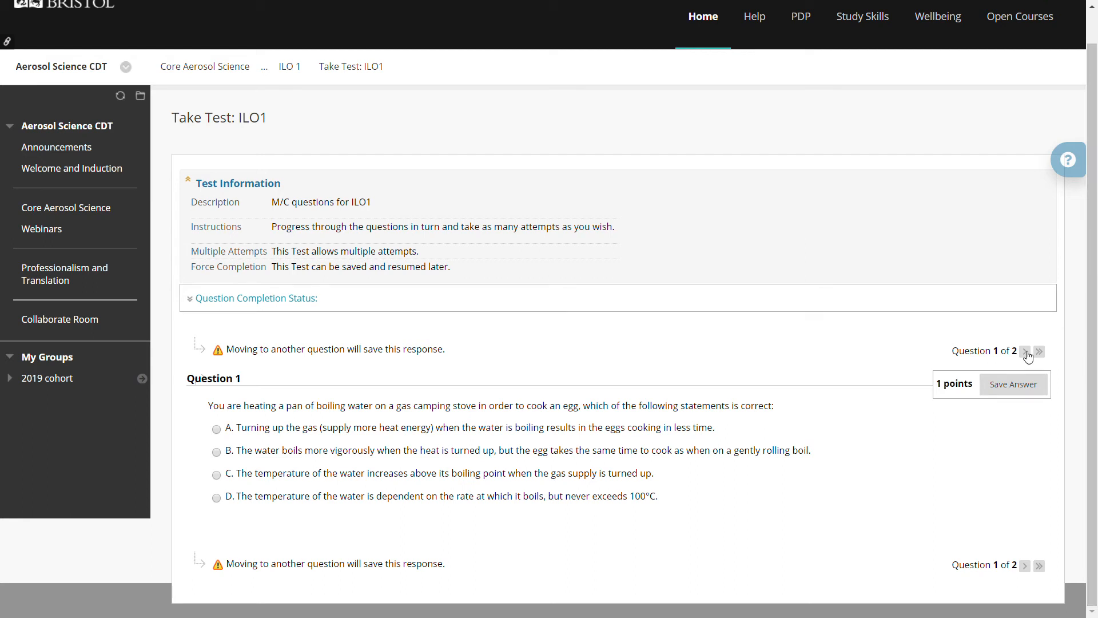
mouse_move(636, 348)
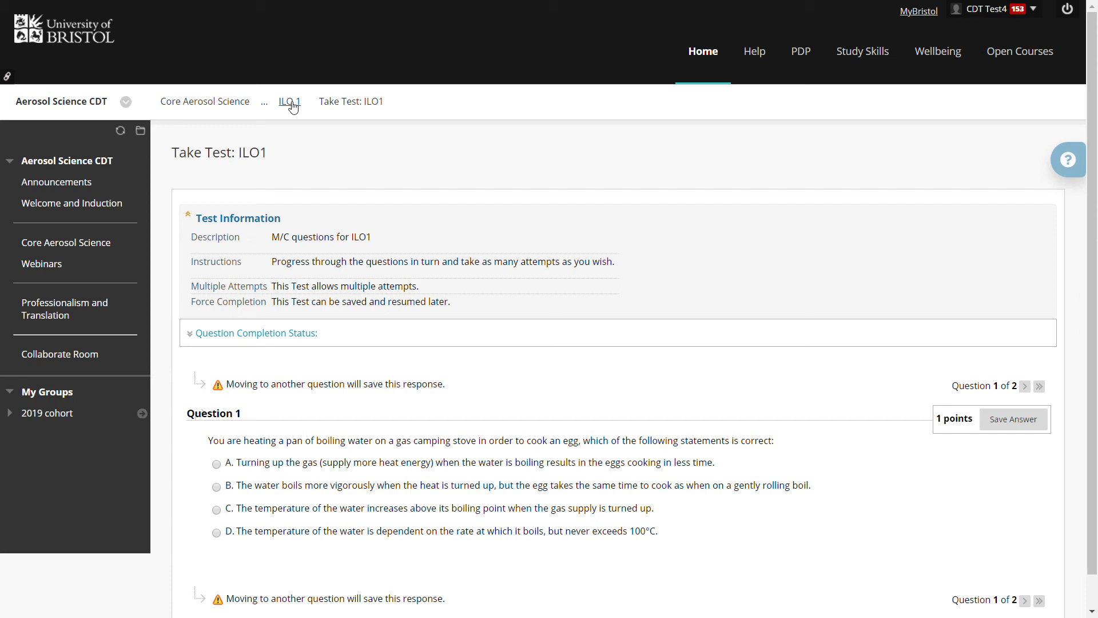
mouse_move(375, 92)
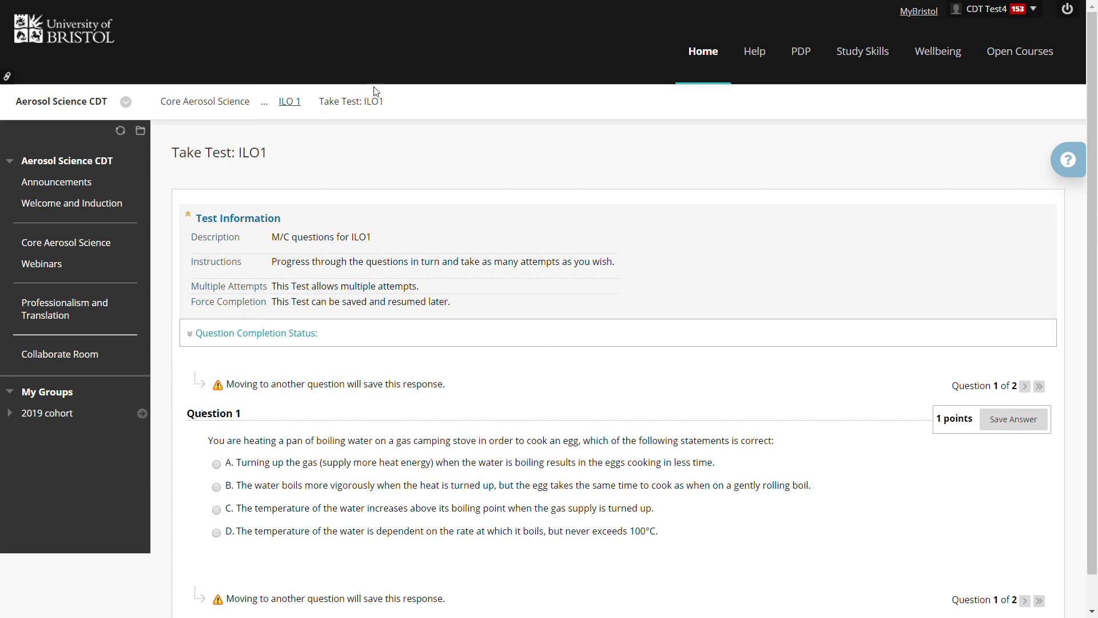
mouse_move(618, 75)
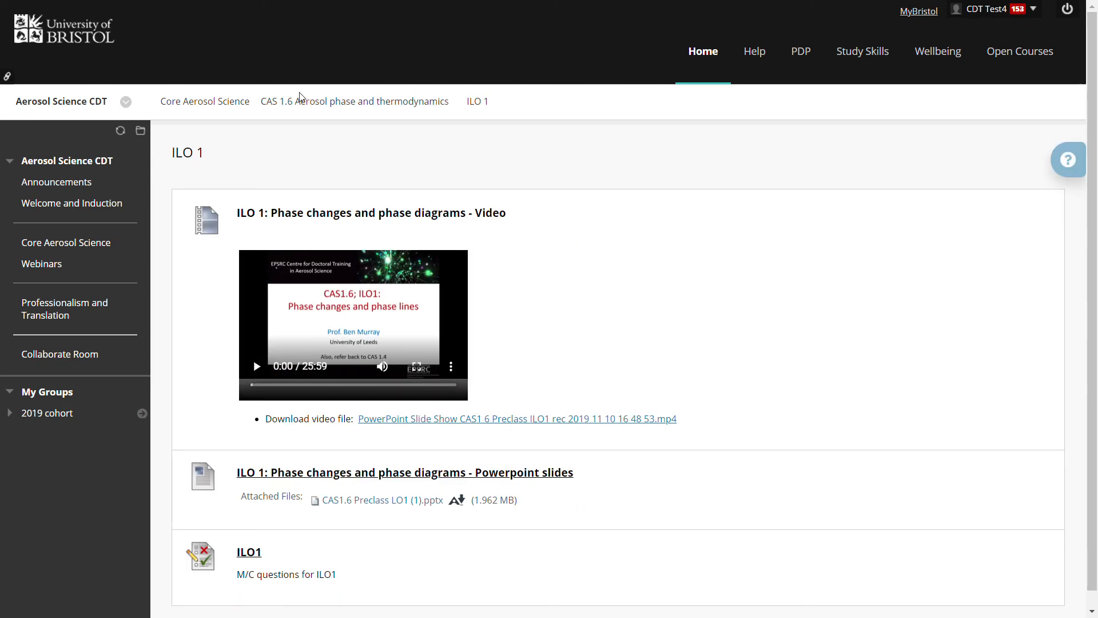
- Return to the CAS 1.6 module contents and look over its items
click(355, 100)
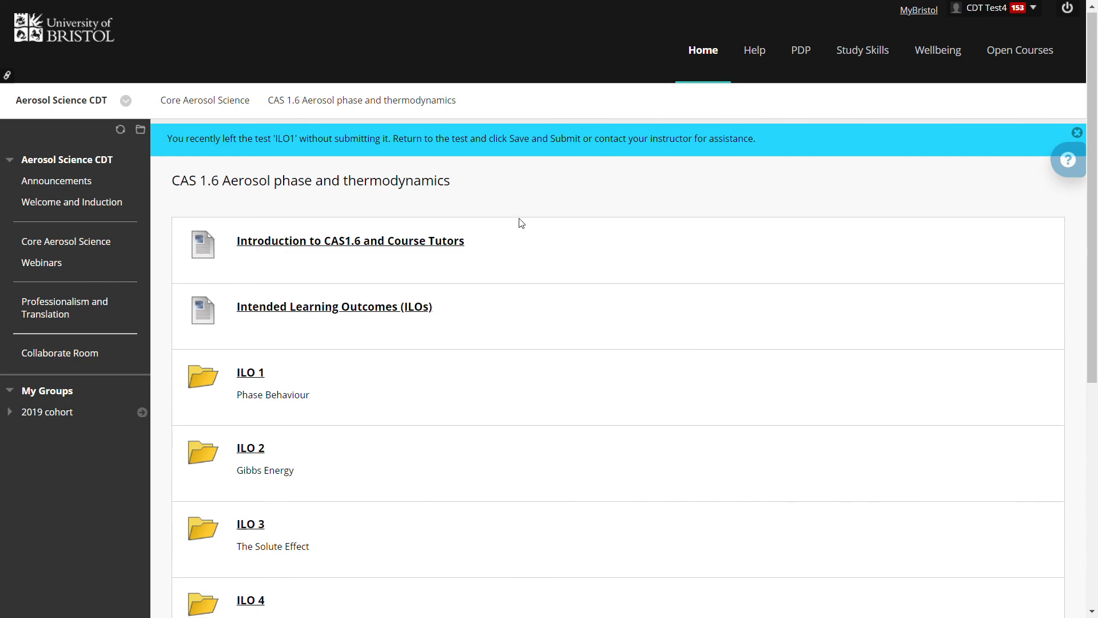
scroll(down, 3)
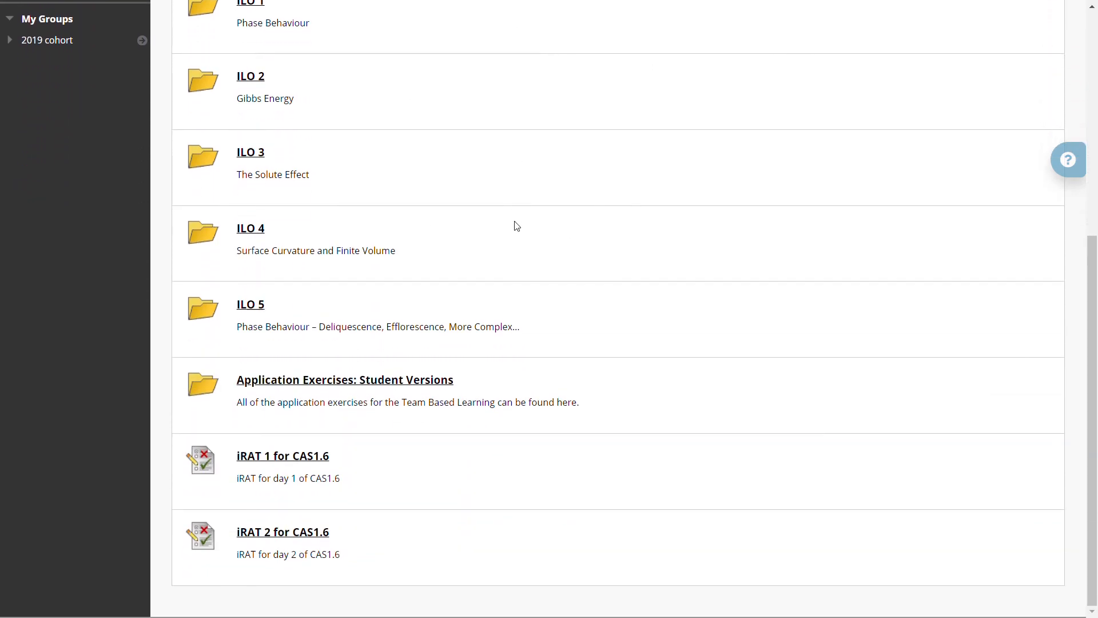
mouse_move(405, 337)
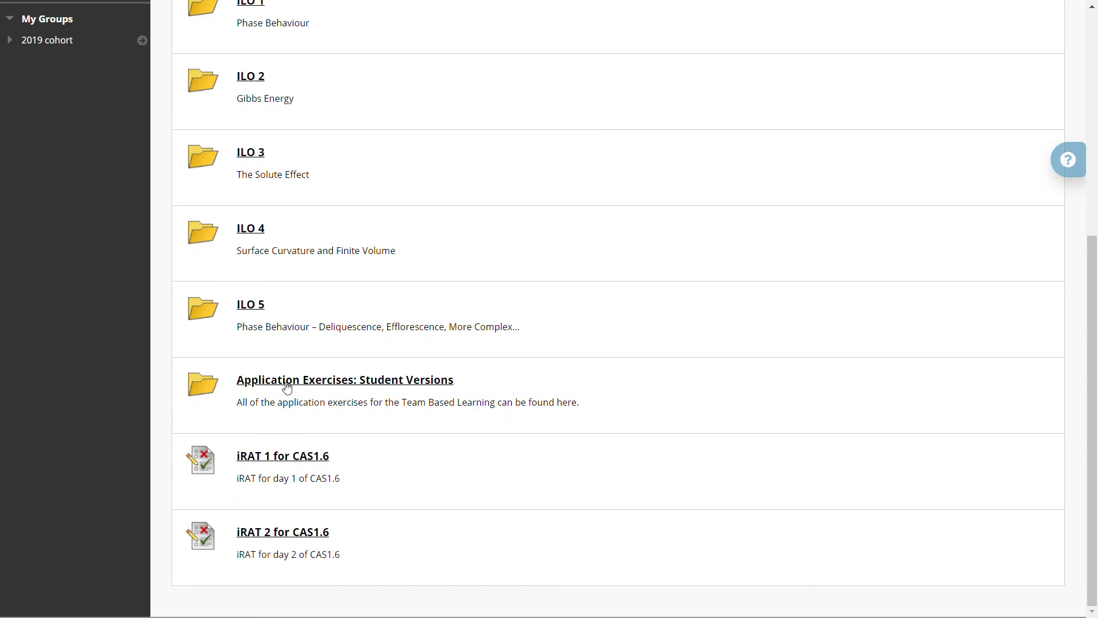
mouse_move(251, 456)
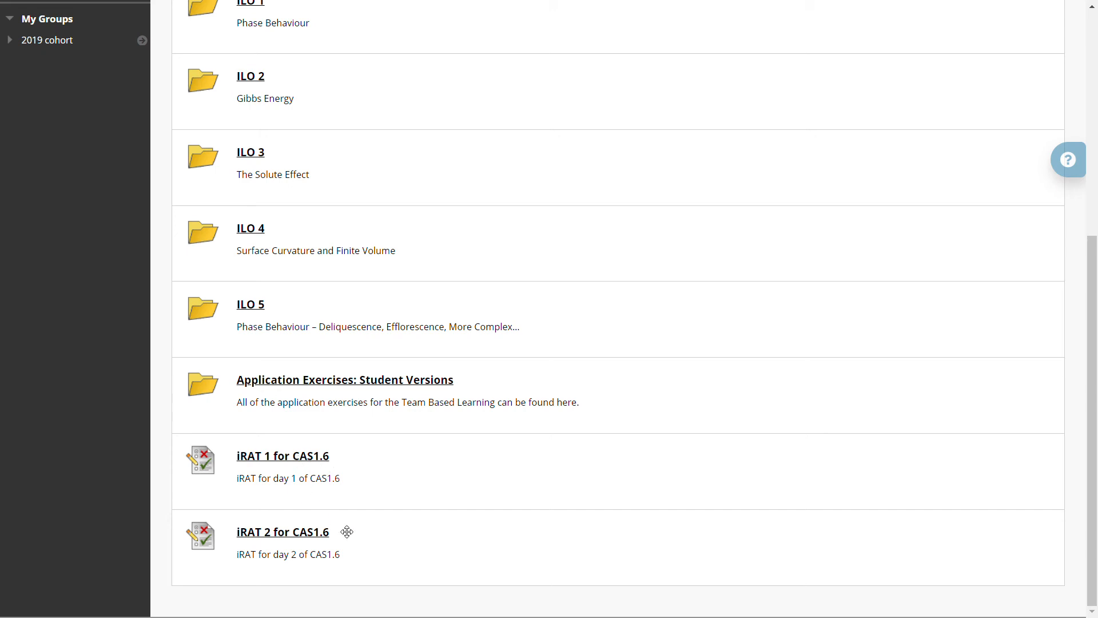
mouse_move(297, 367)
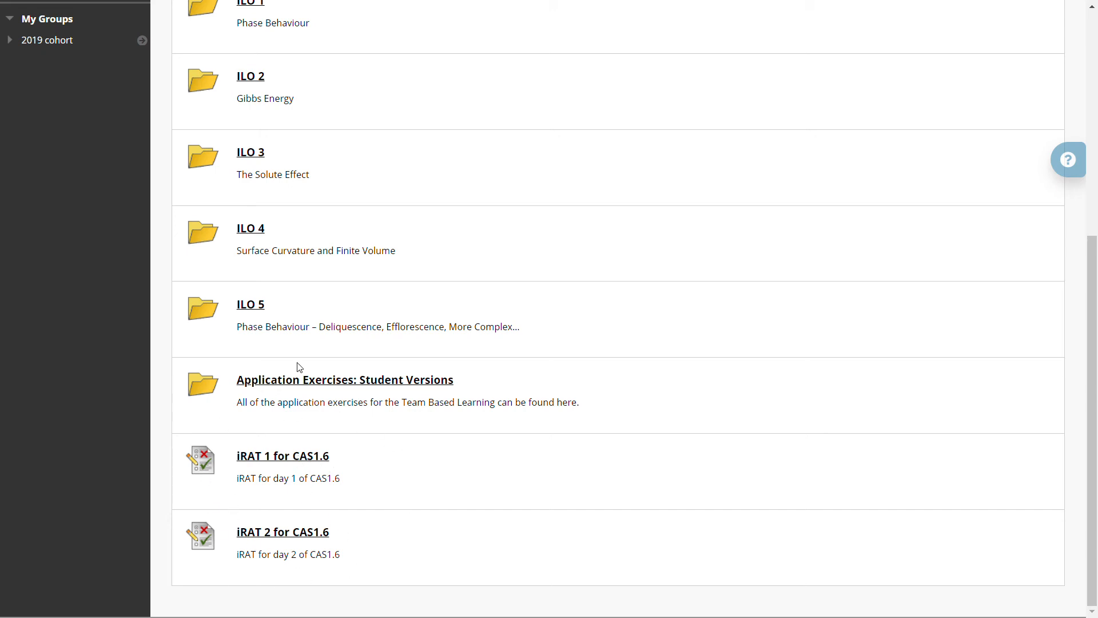
mouse_move(439, 383)
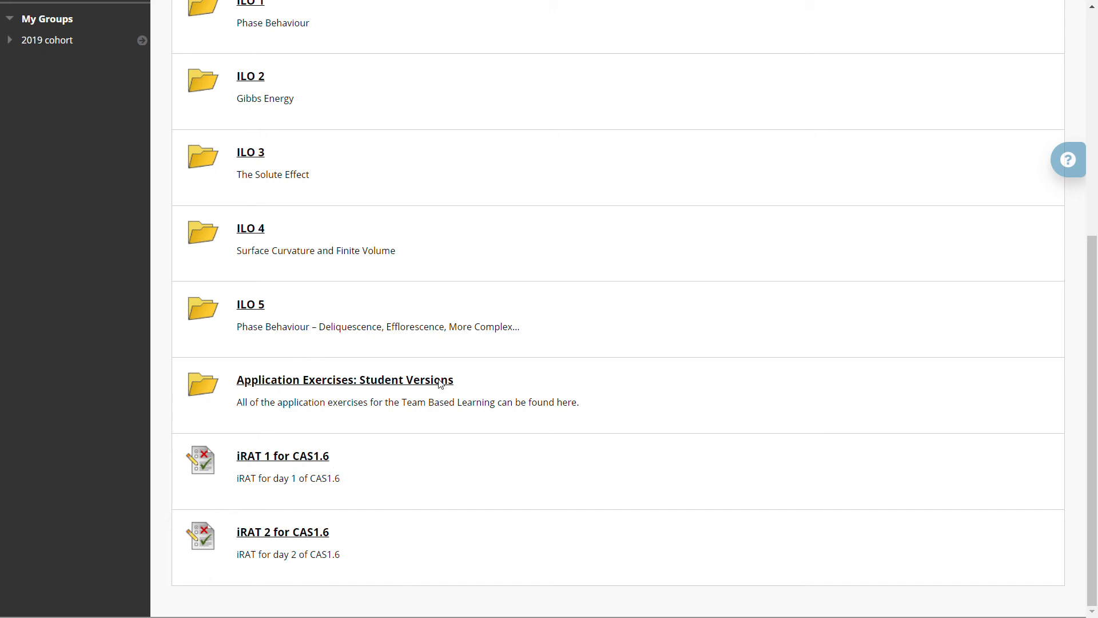
mouse_move(420, 368)
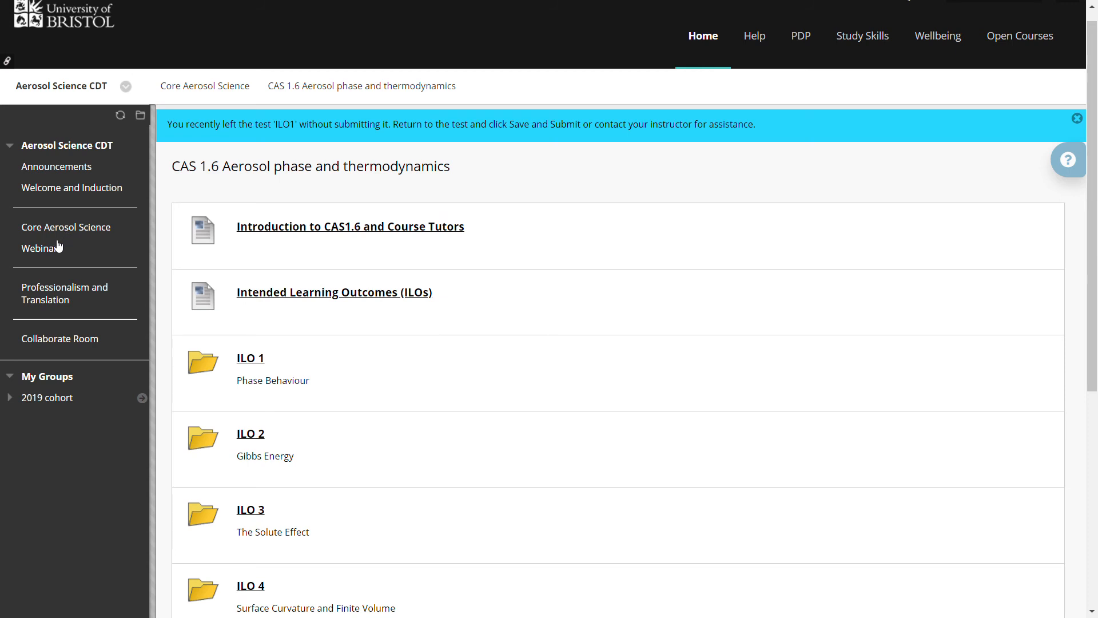
mouse_move(59, 242)
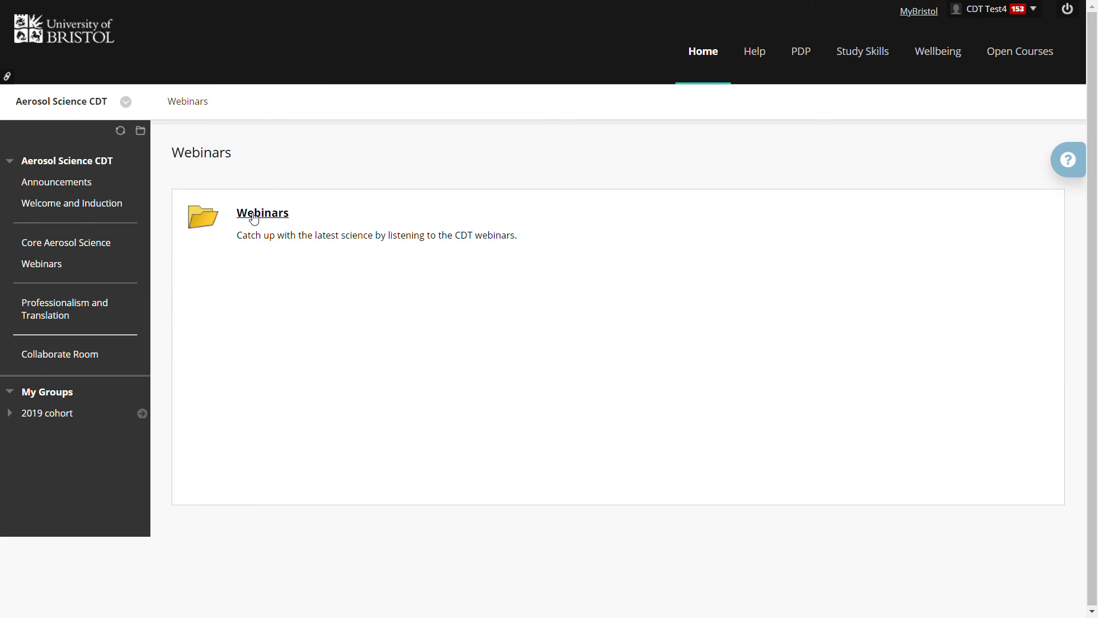
- Browse the Webinars folder list down to the end and back to Webinar 1
click(262, 213)
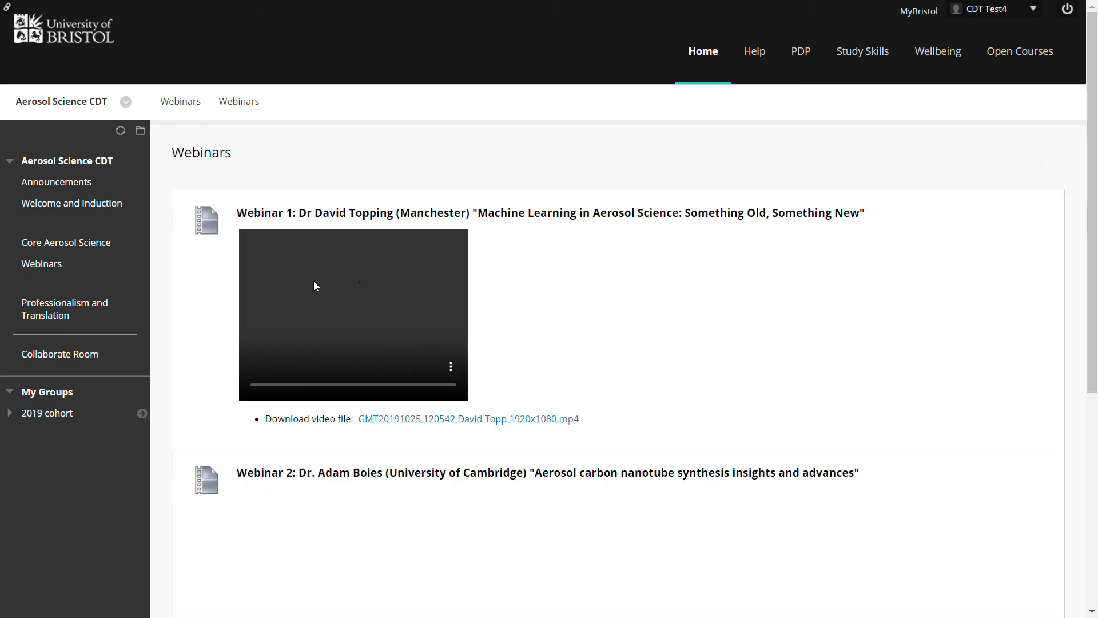
scroll(down, 3)
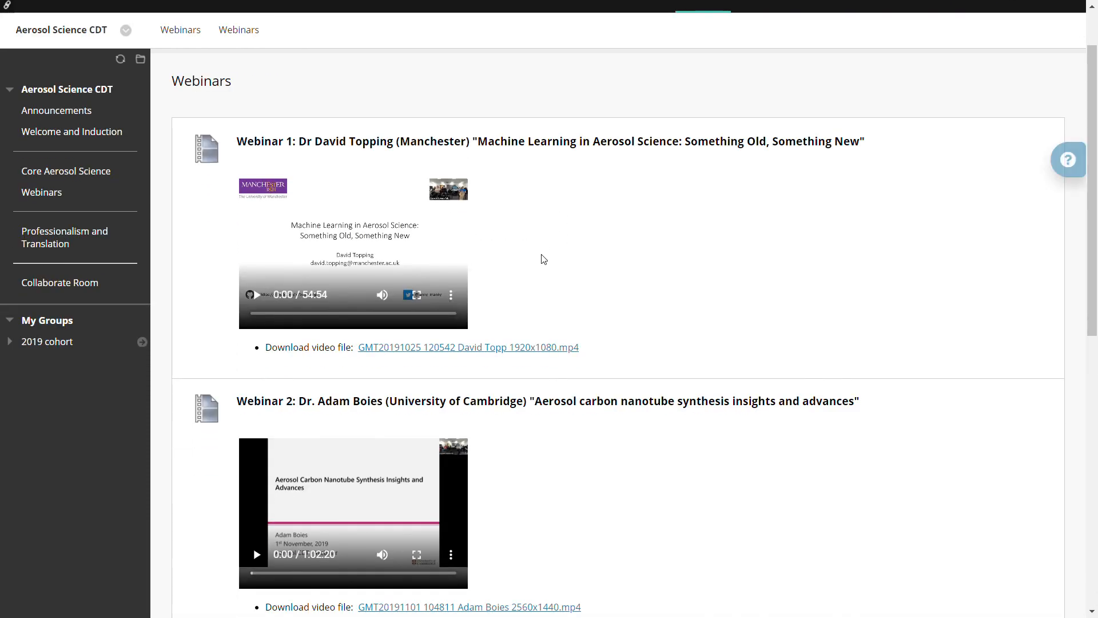
scroll(down, 3)
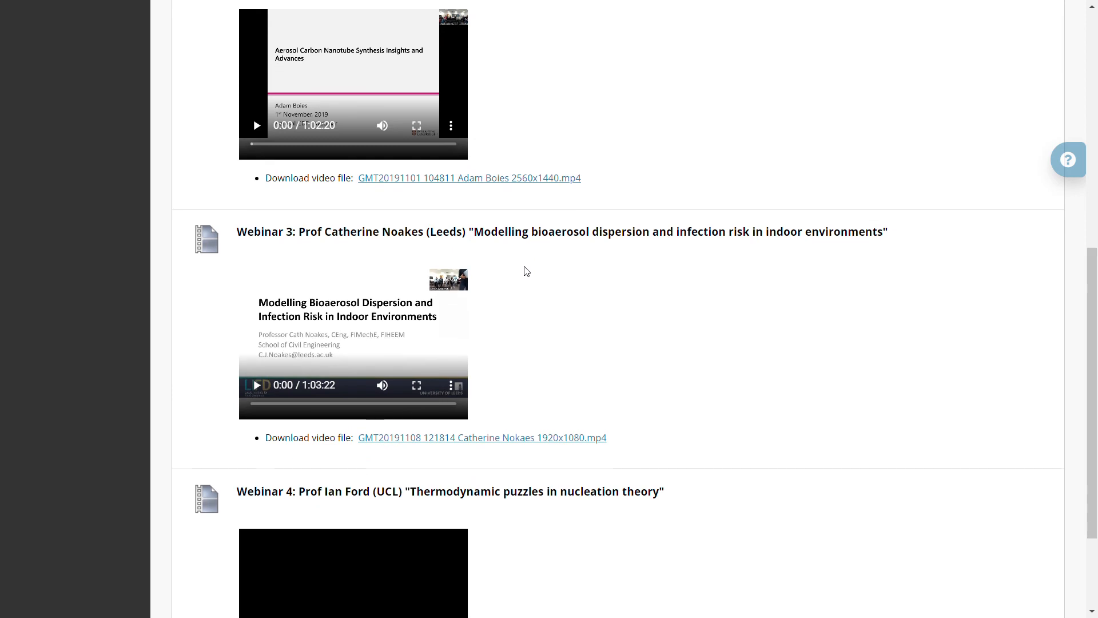
scroll(down, 3)
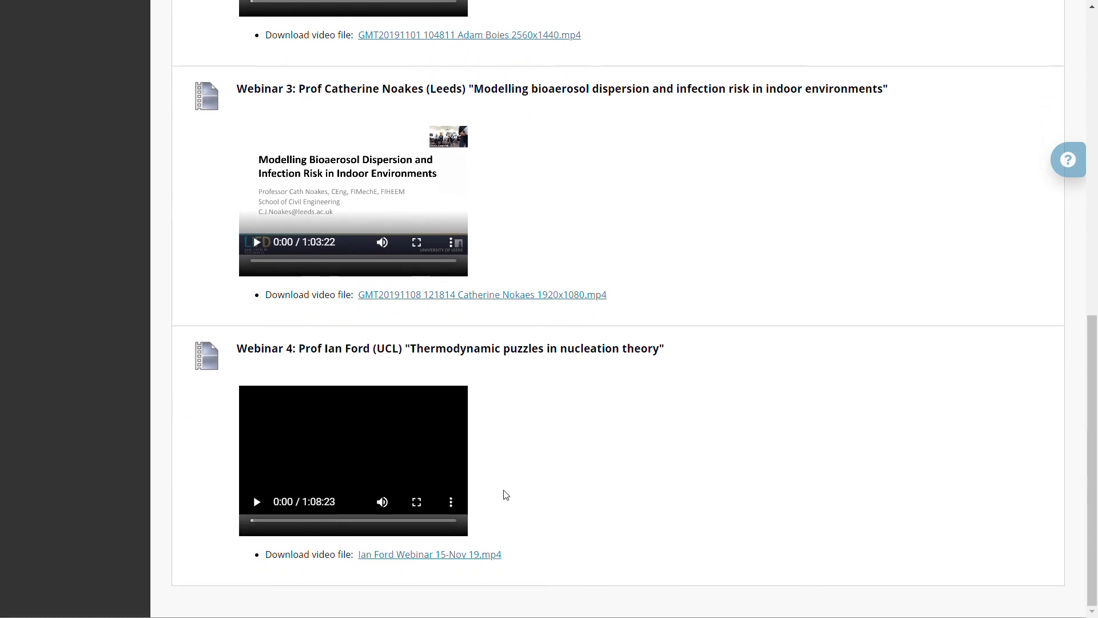
scroll(down, 3)
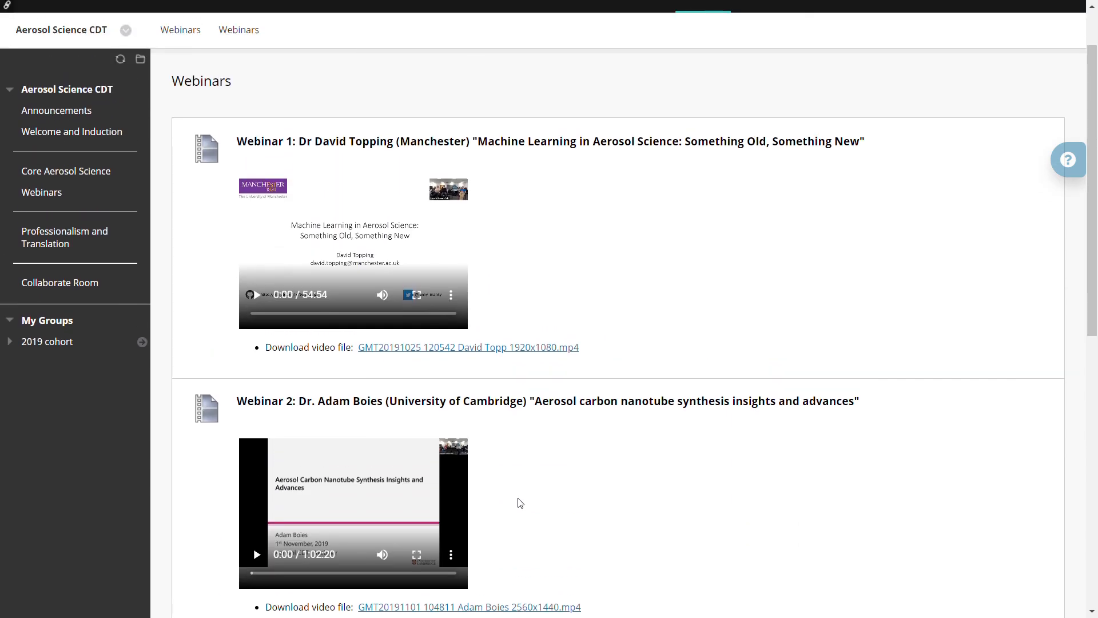
scroll(down, 3)
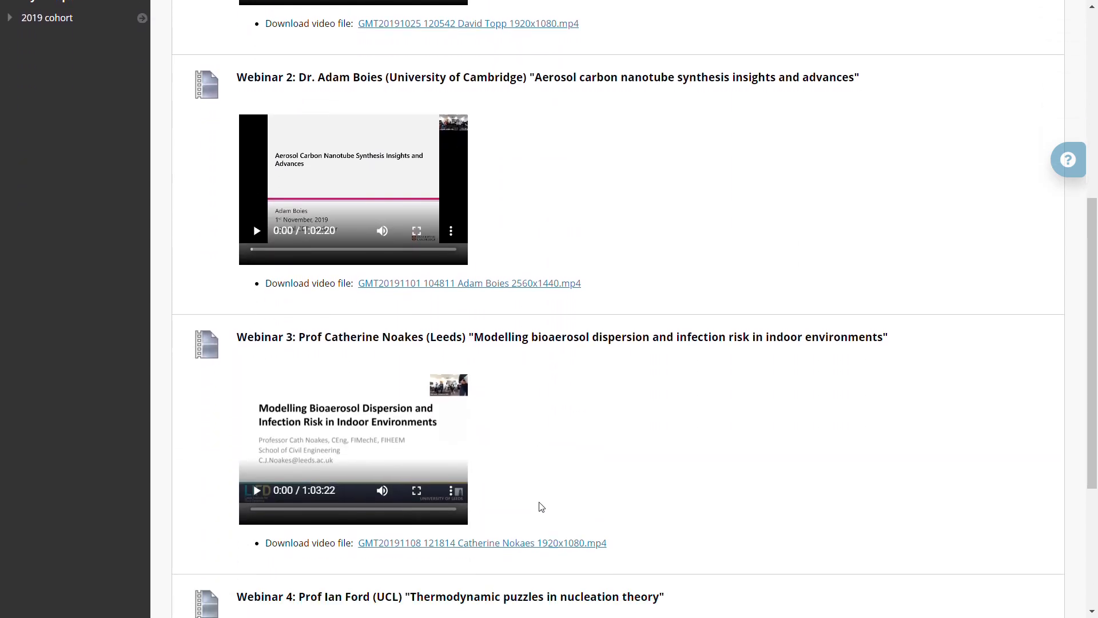
scroll(up, 3)
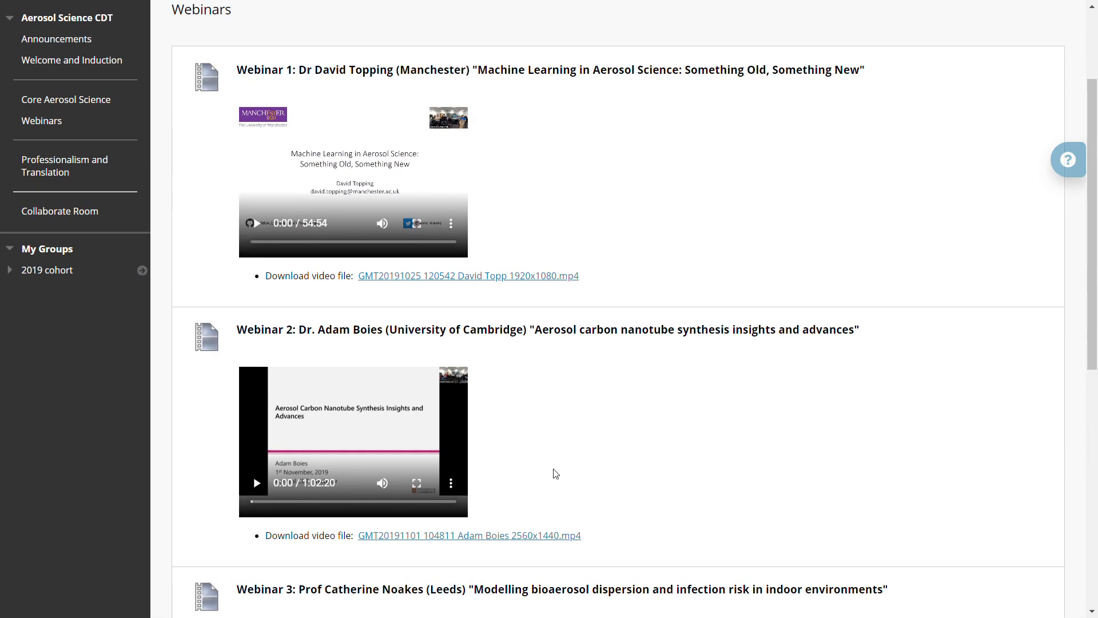
- Play Webinar 1, seek ahead to about 11:40, and leave it paused there
click(255, 223)
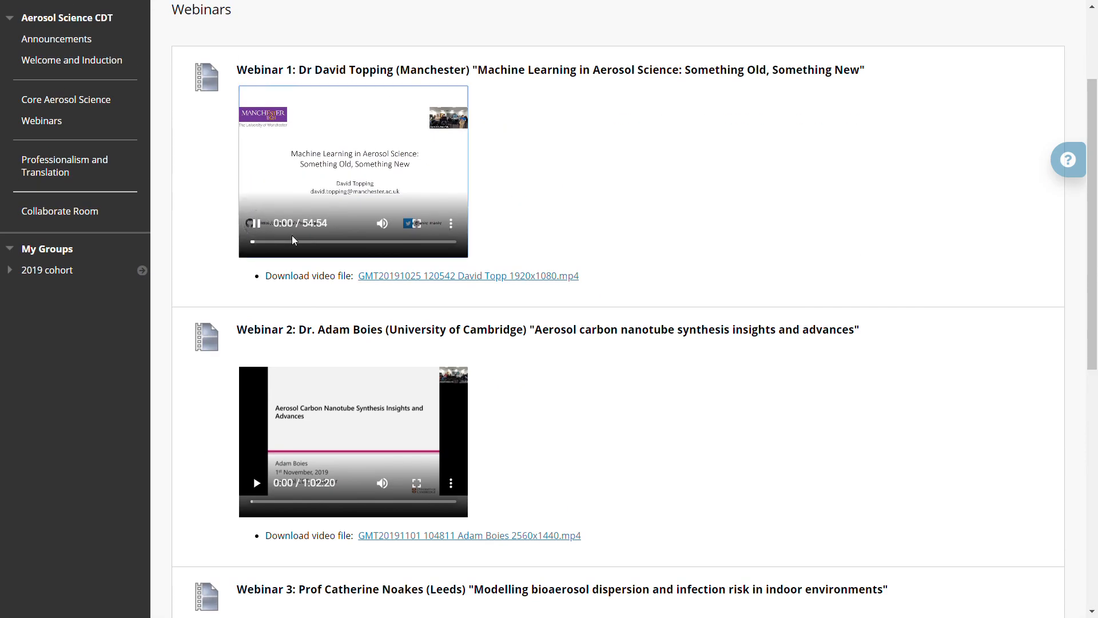
click(255, 223)
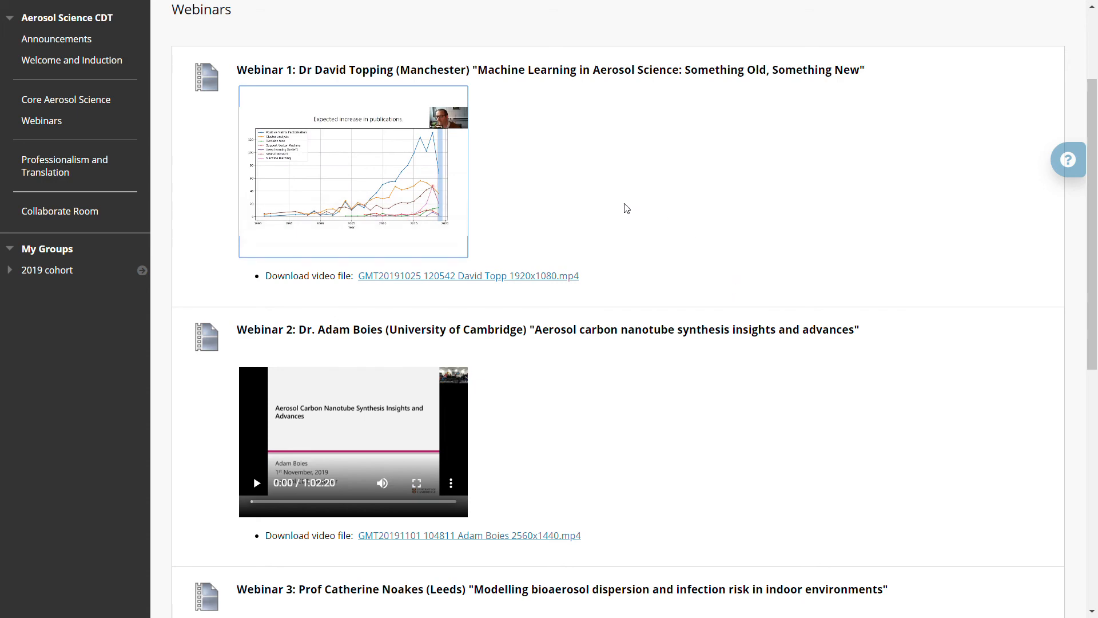
mouse_move(680, 263)
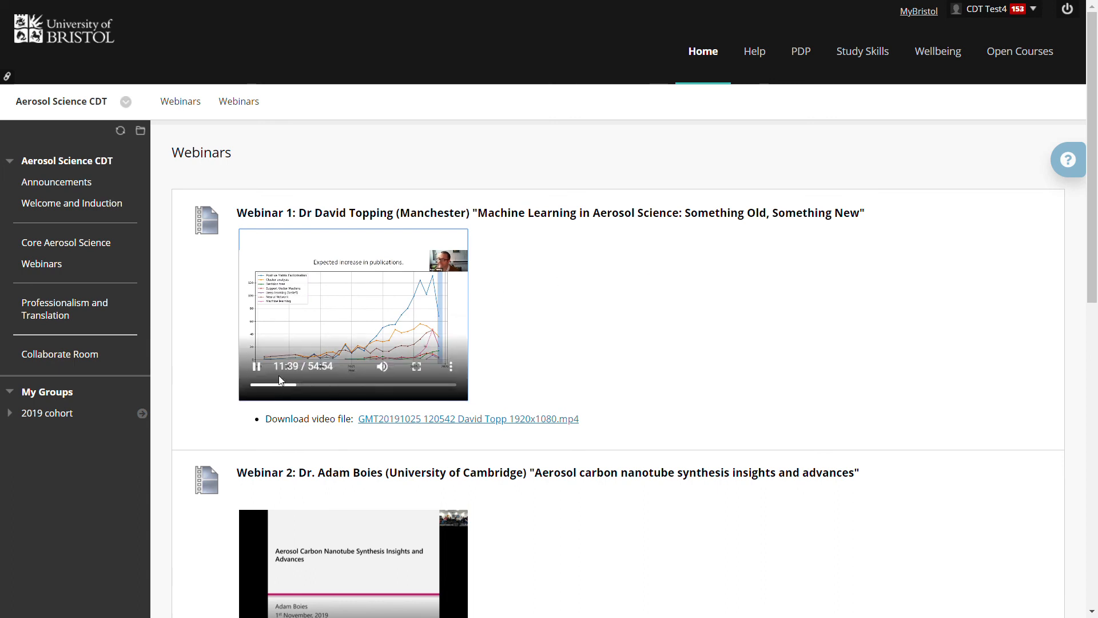
click(257, 366)
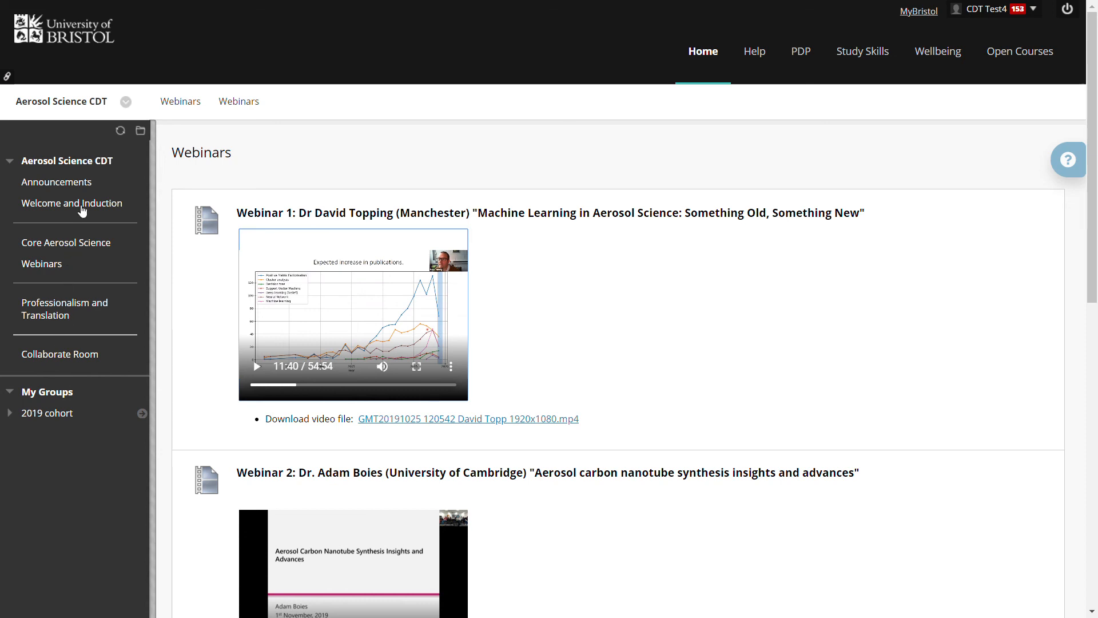
- Show the Welcome Week and Induction folder's timetables, CDT handbook and introductory videos
click(71, 203)
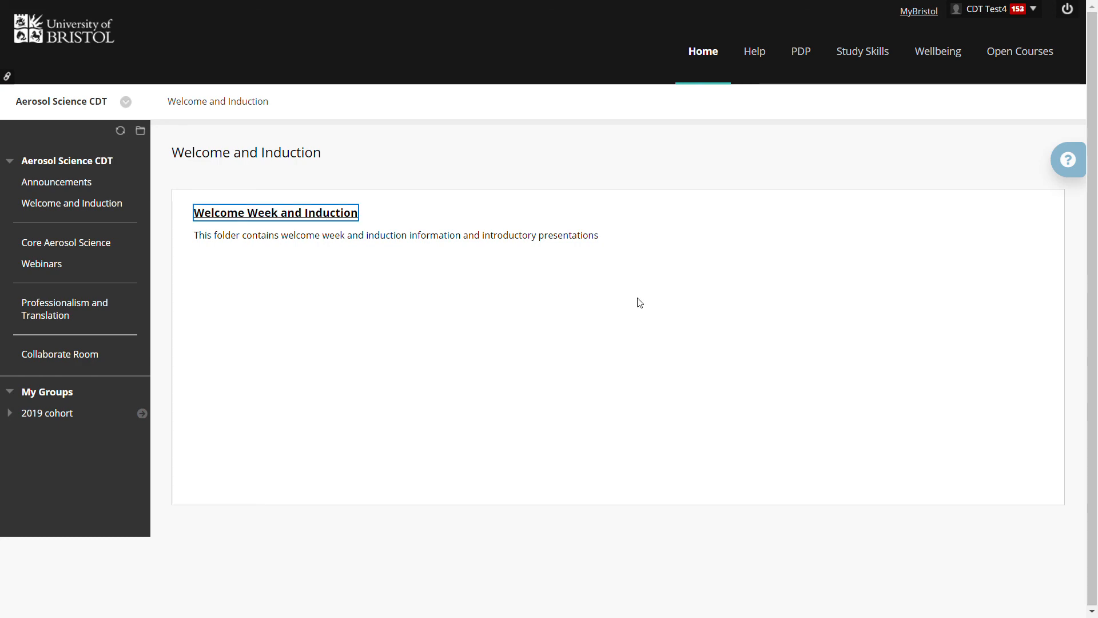
click(276, 213)
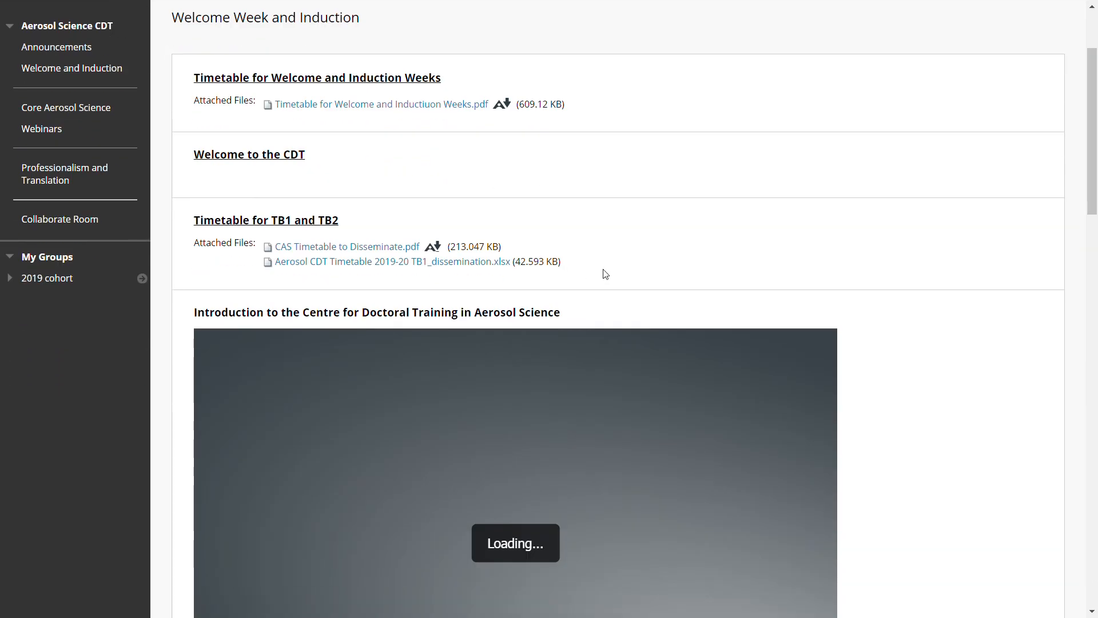
scroll(down, 3)
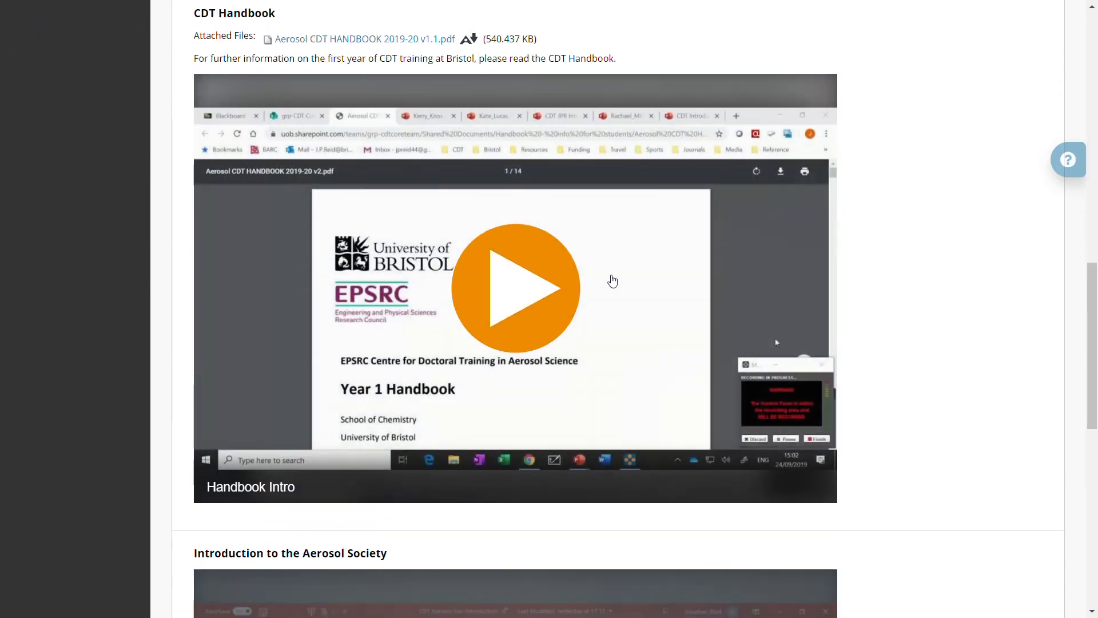
scroll(down, 3)
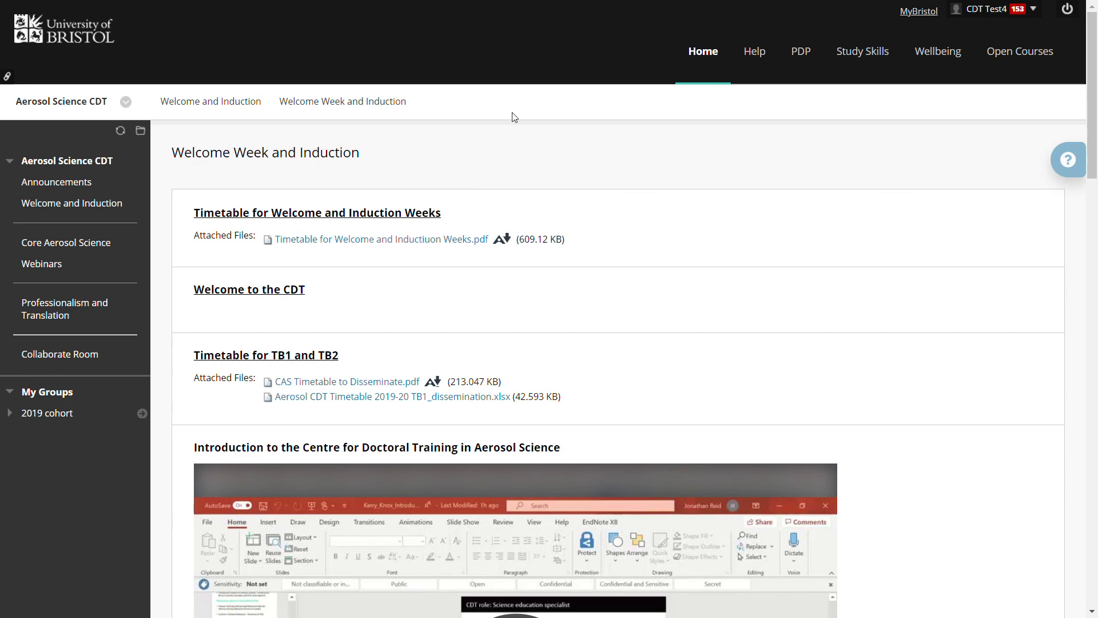
mouse_move(1025, 172)
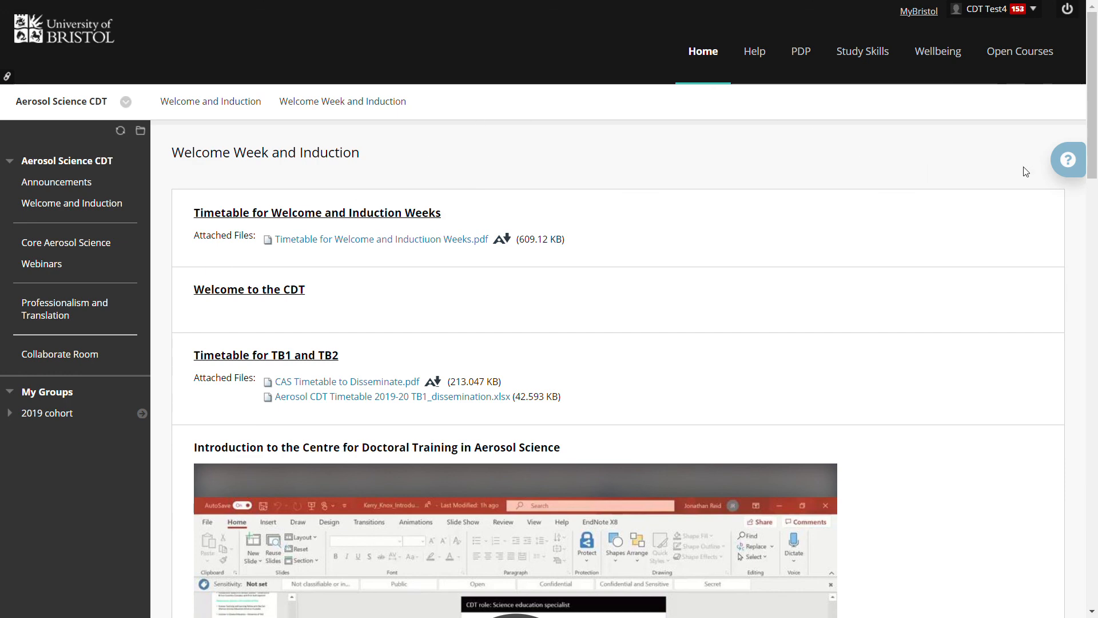